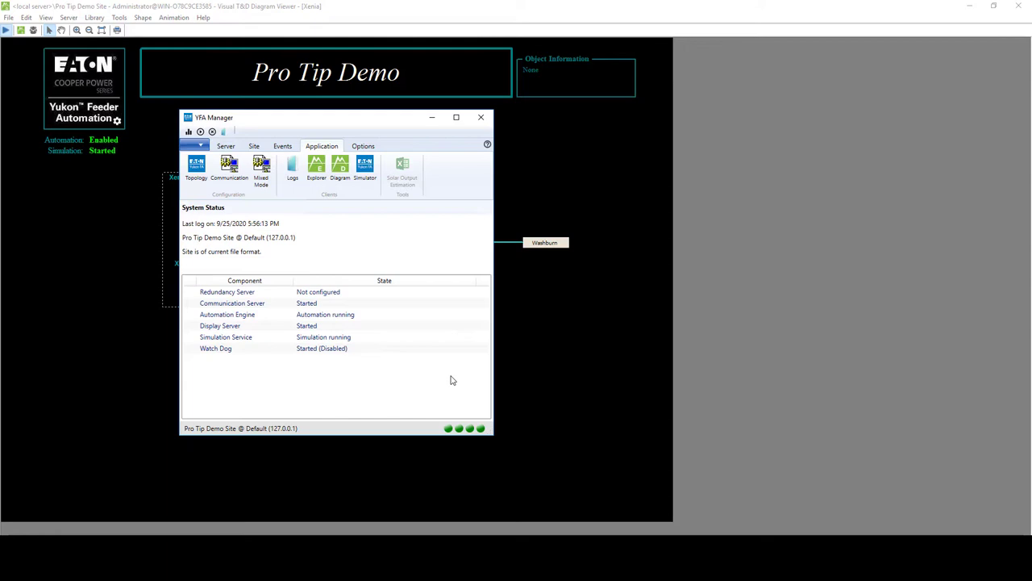
Scroll the Protocol Common Concepts manual to the Slave Protocol System Data Points table
click(226, 145)
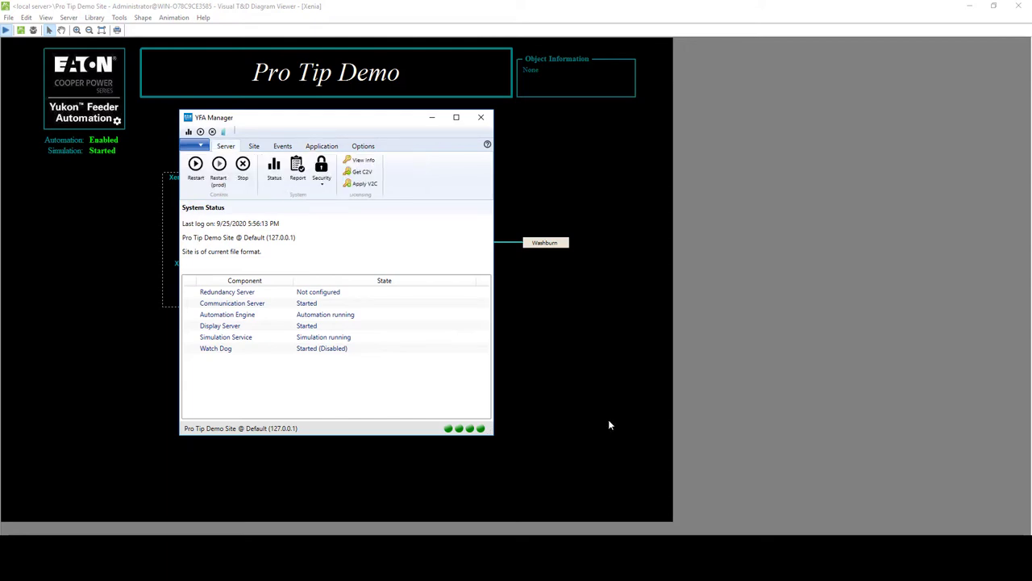
mouse_move(605, 419)
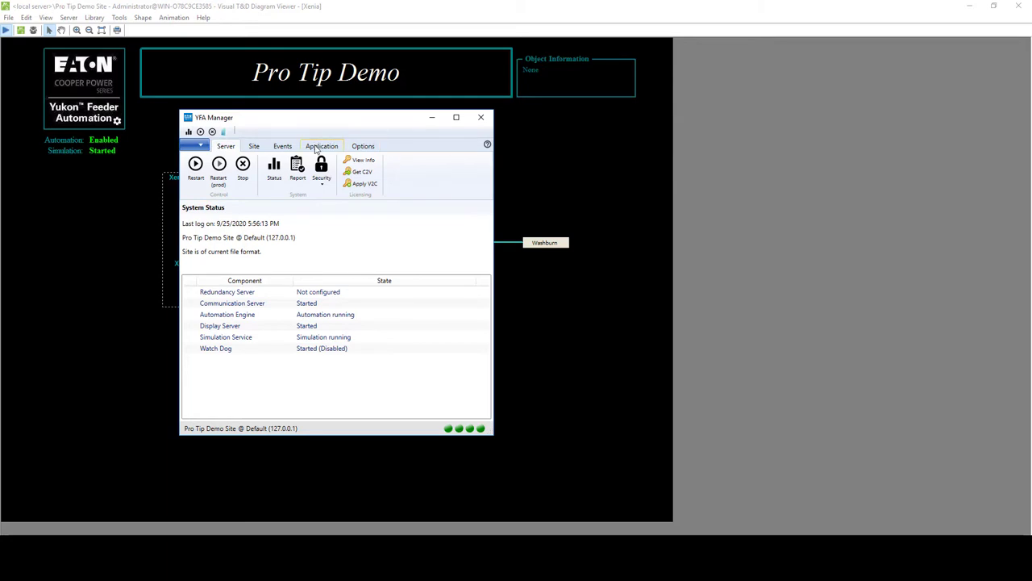
click(321, 145)
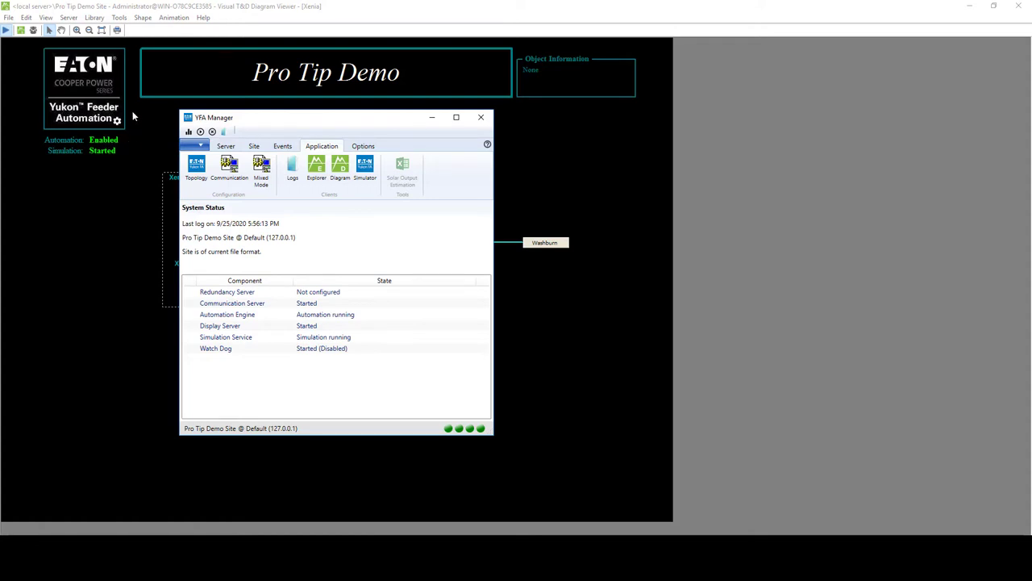
mouse_move(123, 167)
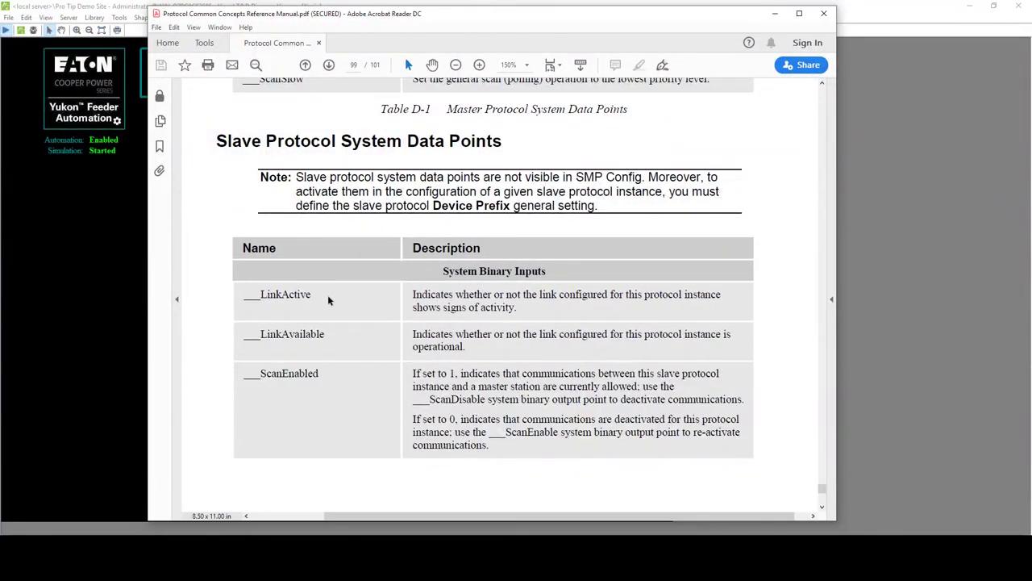
mouse_move(373, 397)
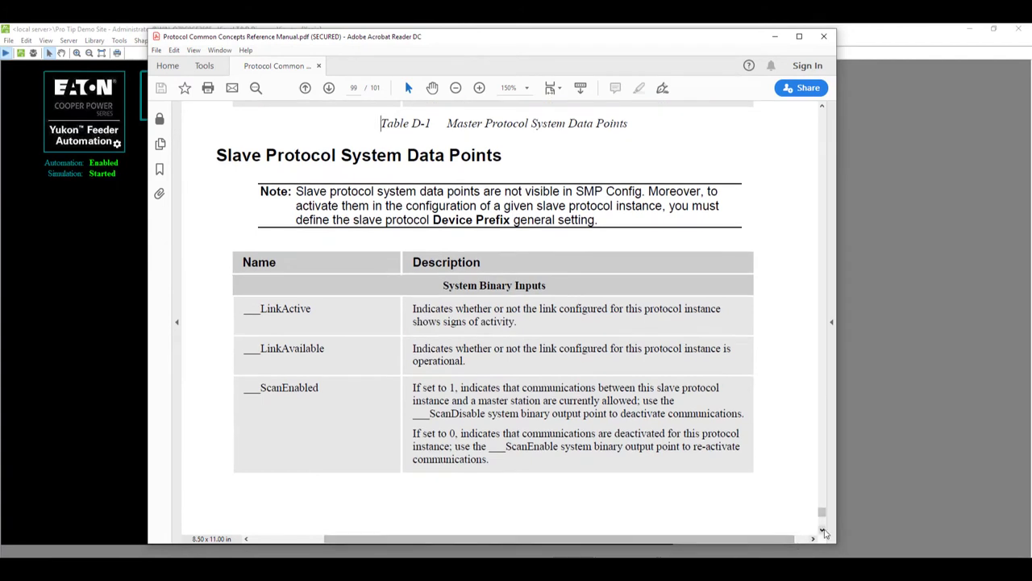
scroll(down, 3)
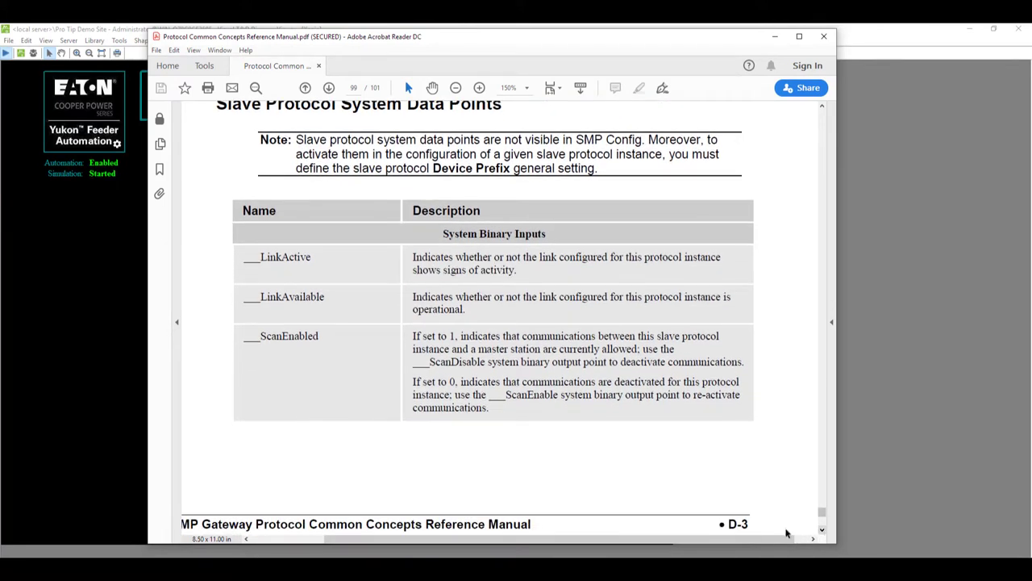
mouse_move(578, 274)
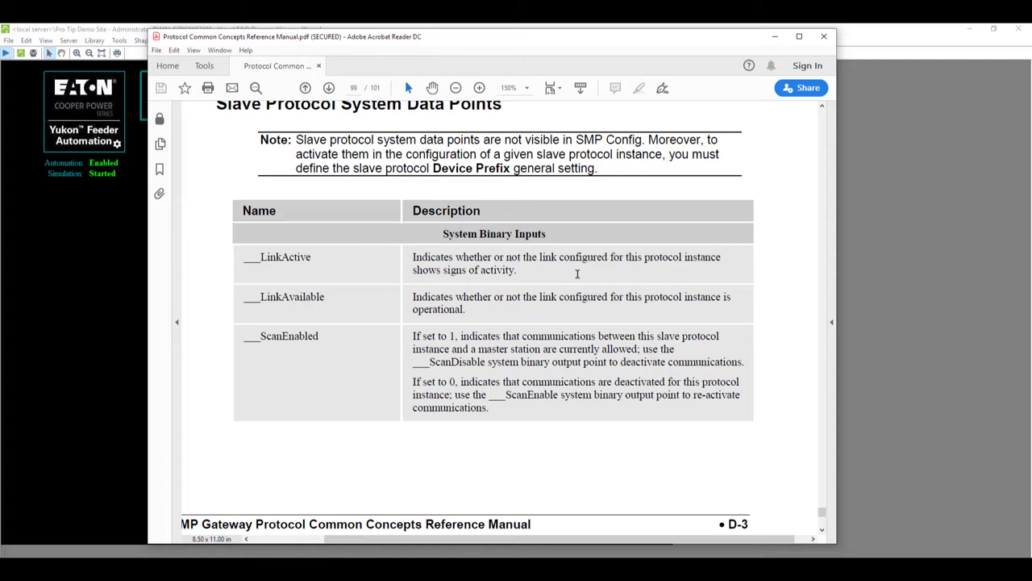
mouse_move(316, 266)
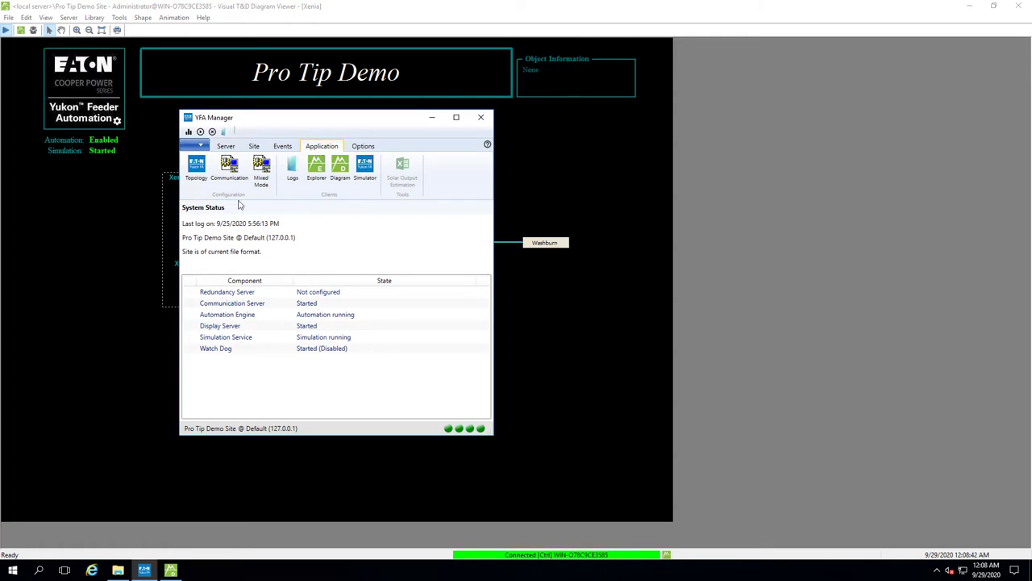
mouse_move(261, 169)
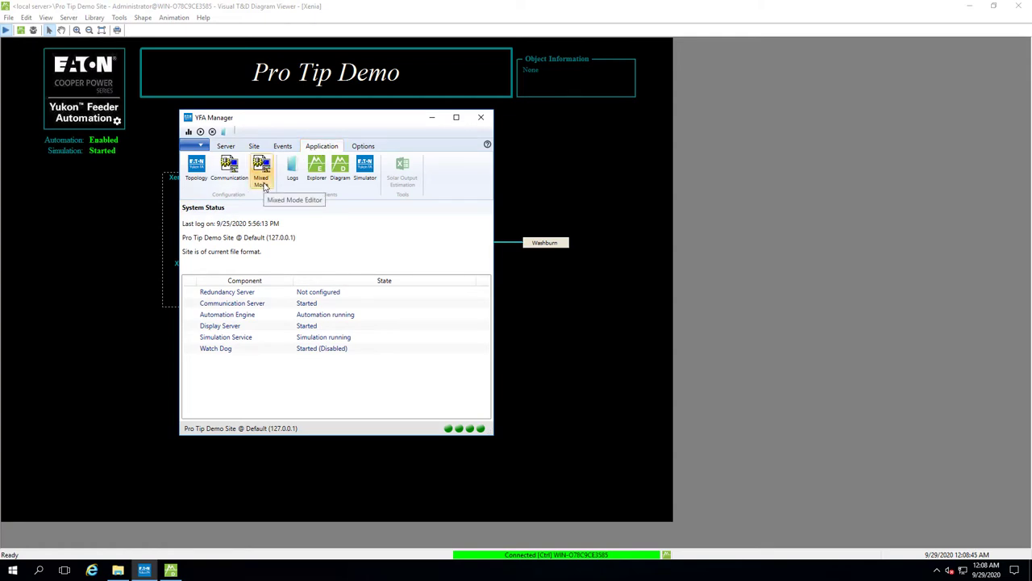
mouse_move(229, 170)
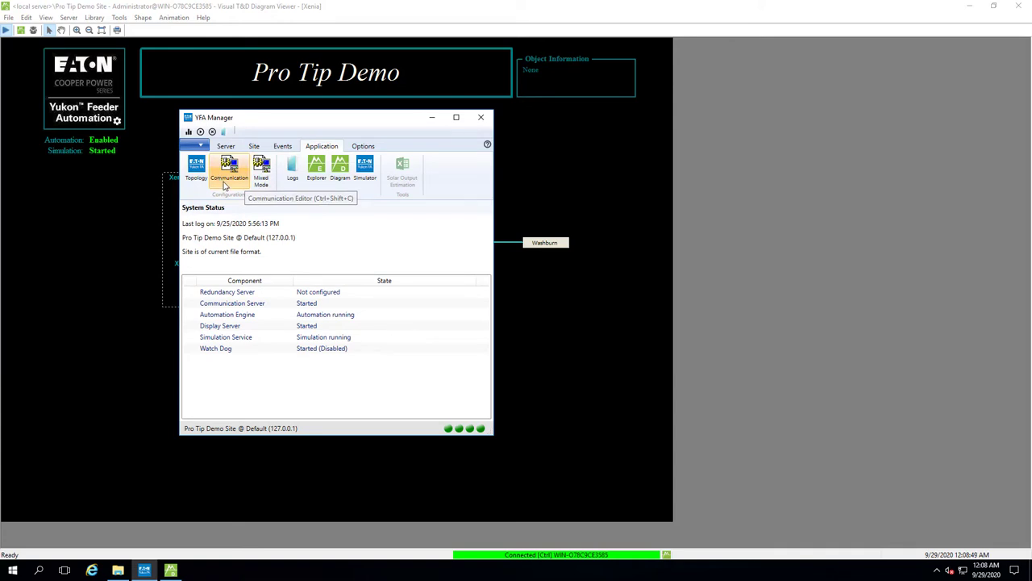
mouse_move(261, 170)
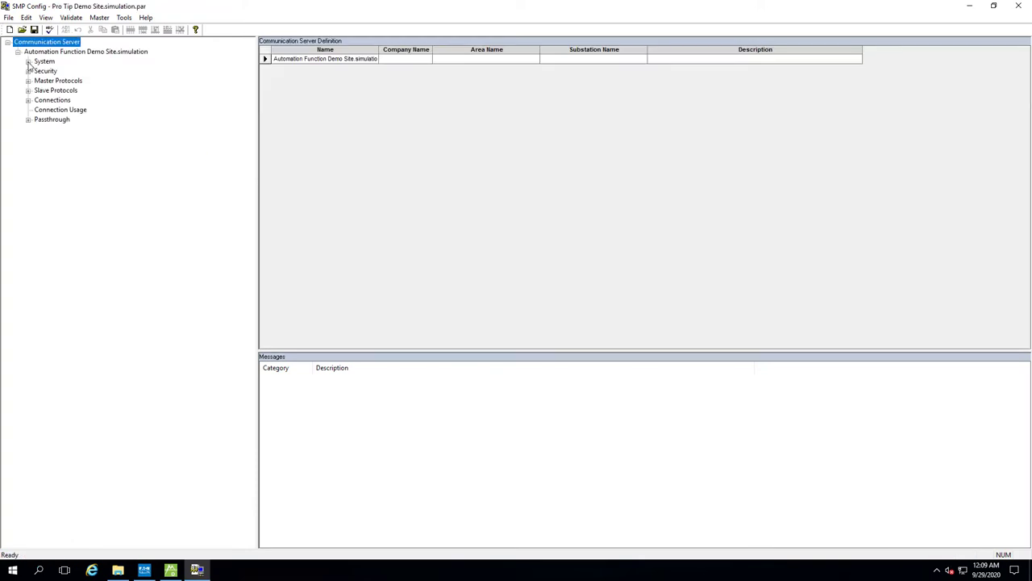
Add an enabled automation function named SlaveInactive under System > Automation Functions and show its General section
click(29, 61)
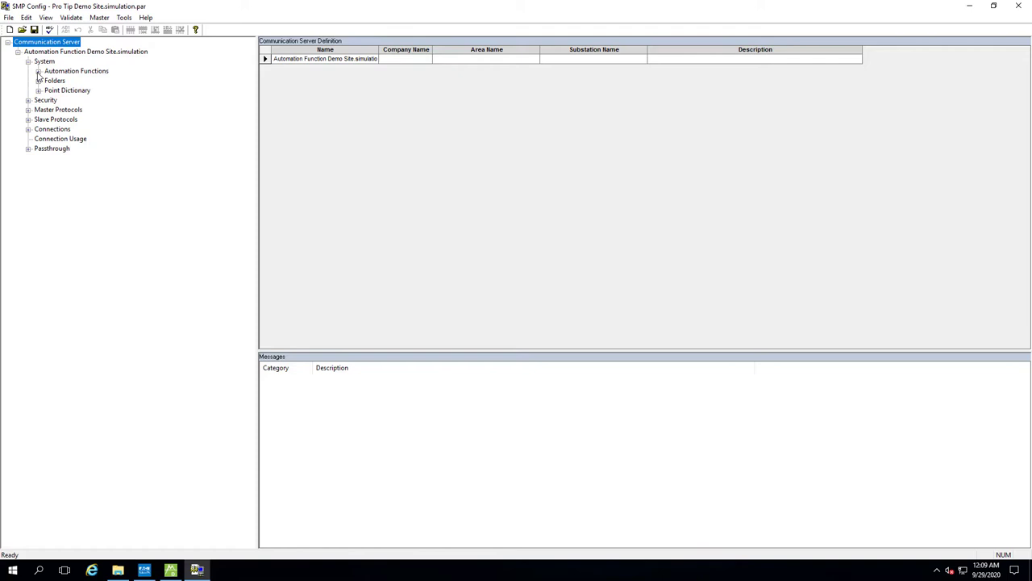
click(76, 71)
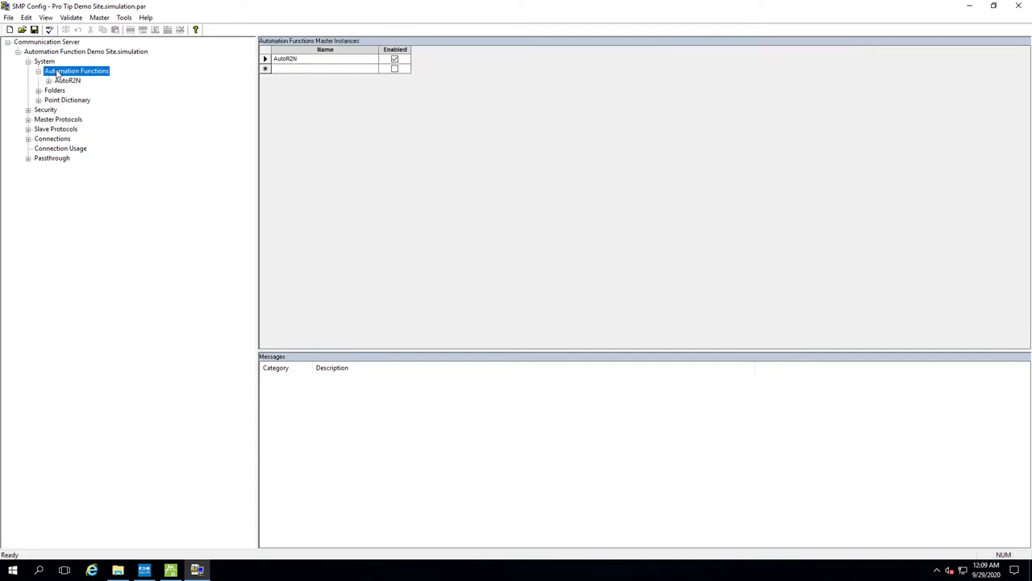
mouse_move(113, 76)
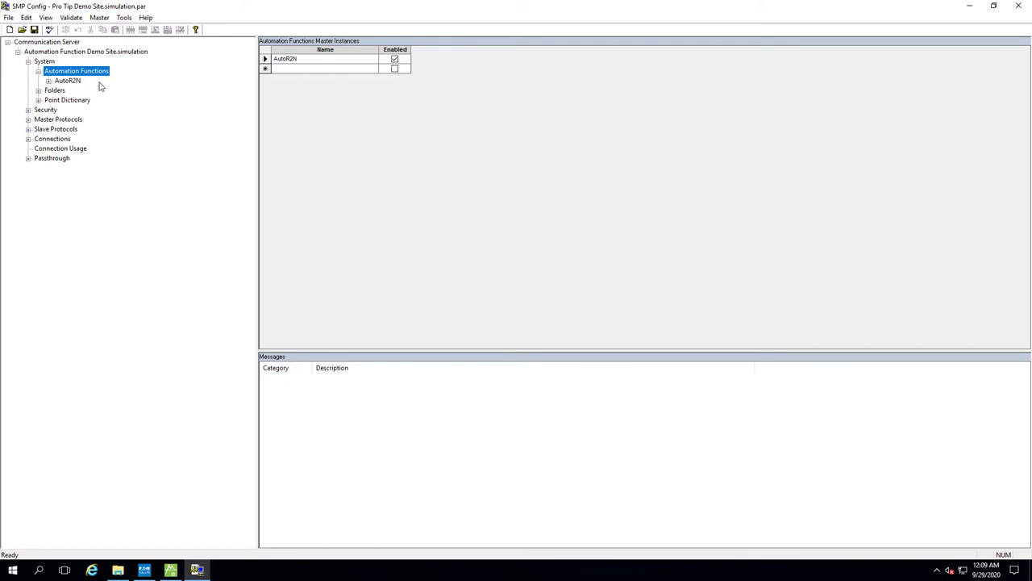
mouse_move(117, 91)
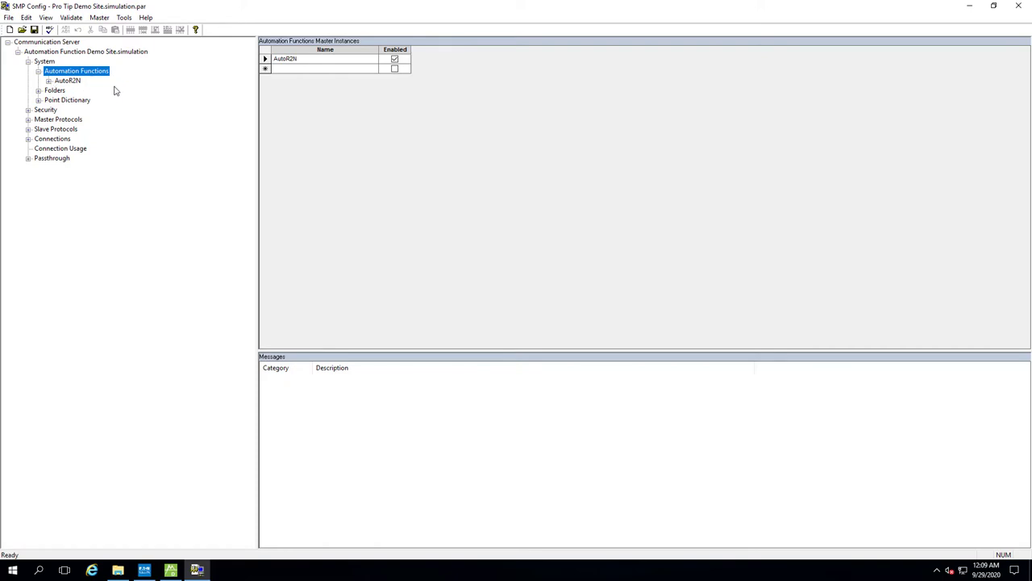
click(322, 68)
text(SlaveI)
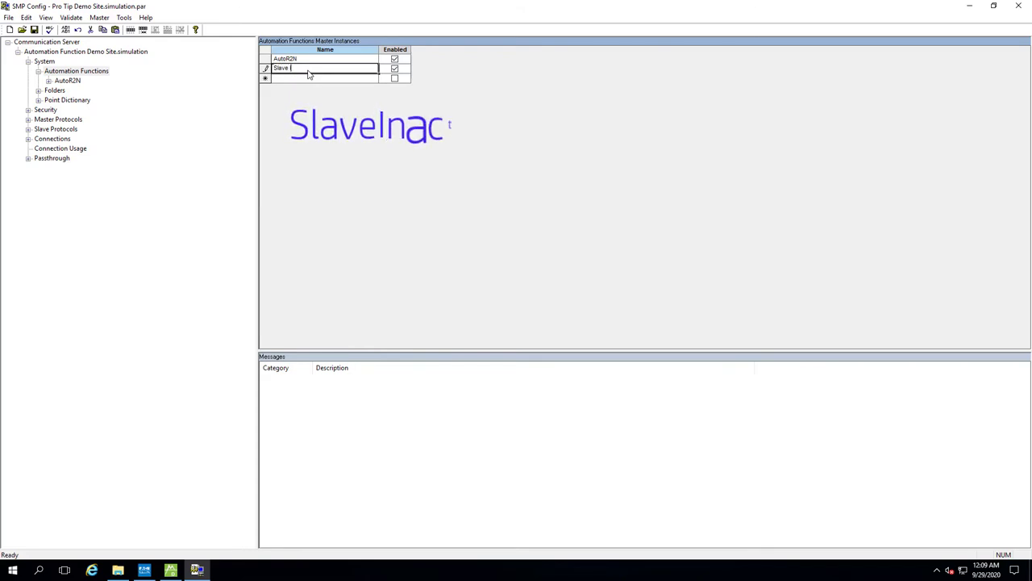
text(nactive)
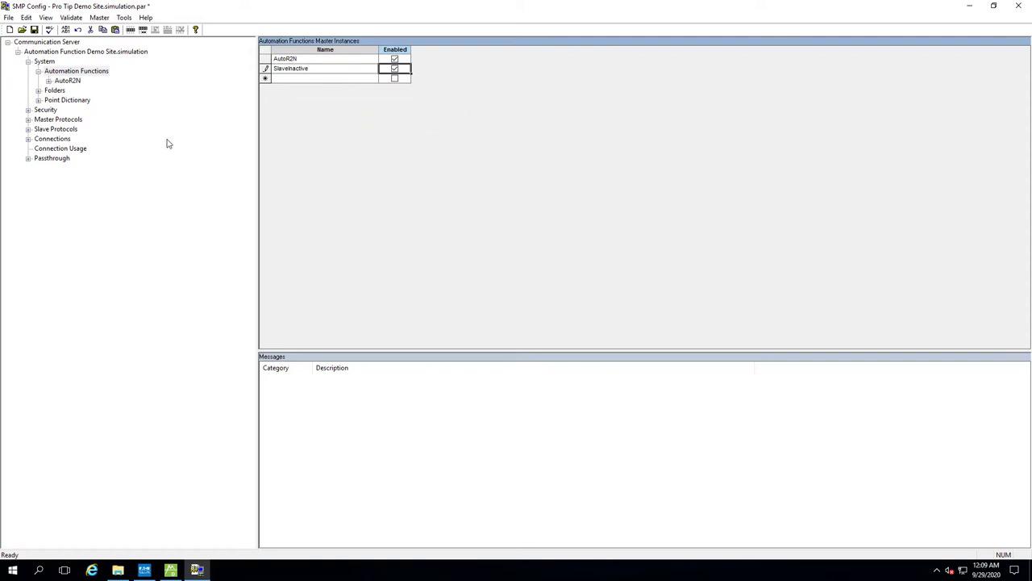
mouse_move(147, 107)
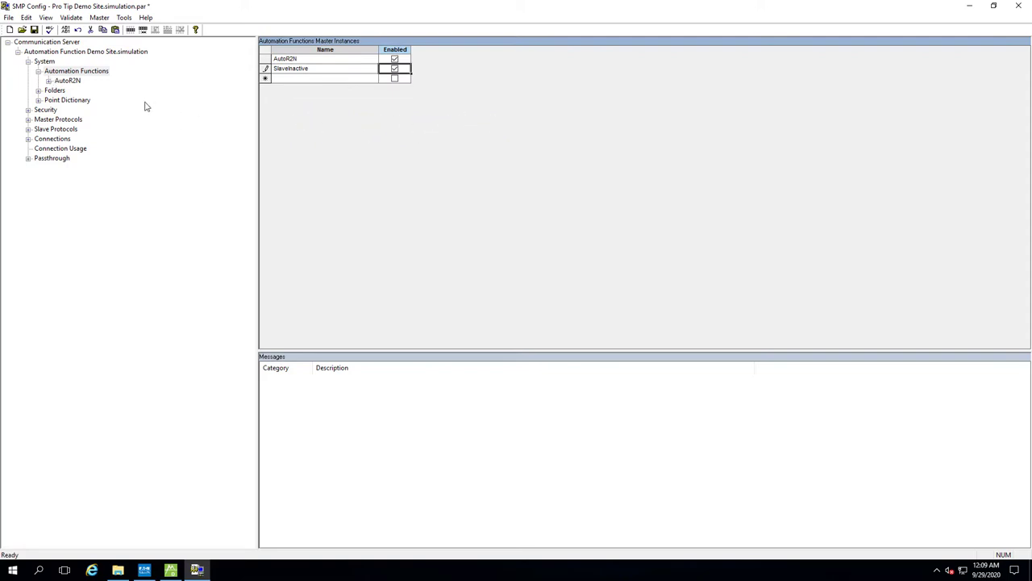
click(76, 71)
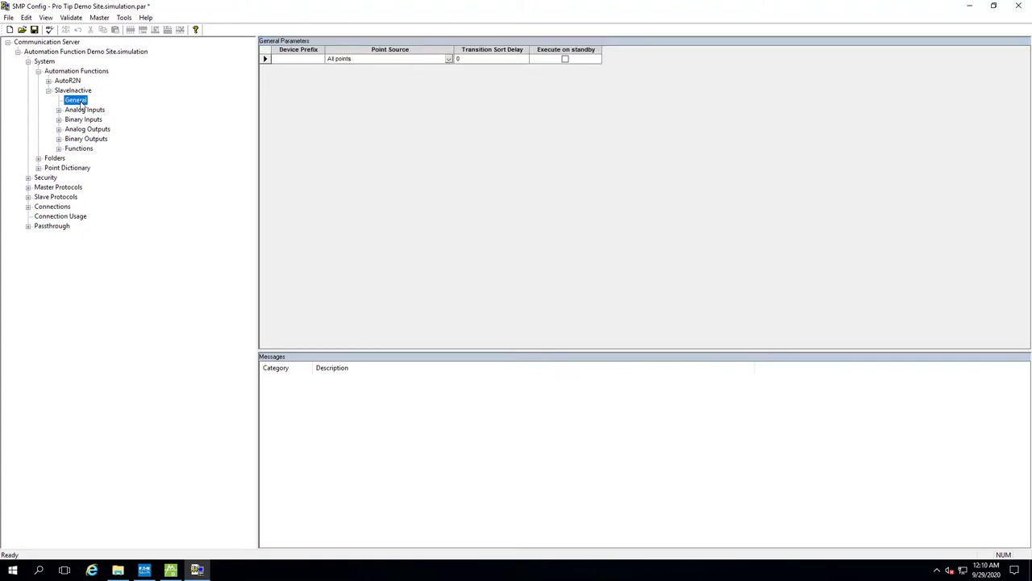
Set the SlaveInactive function's device prefix to SI
click(299, 58)
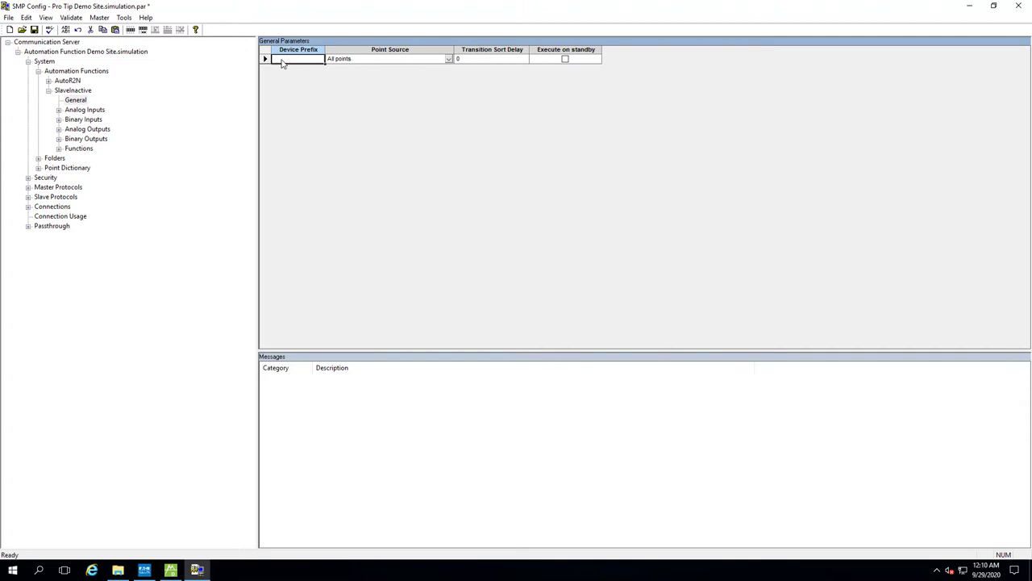
text(Sl)
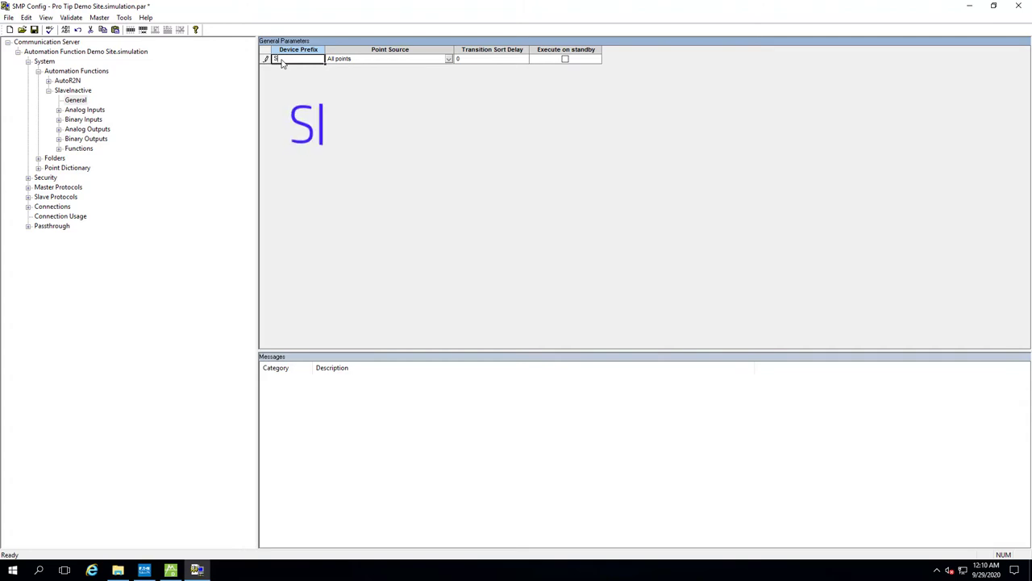
text(l)
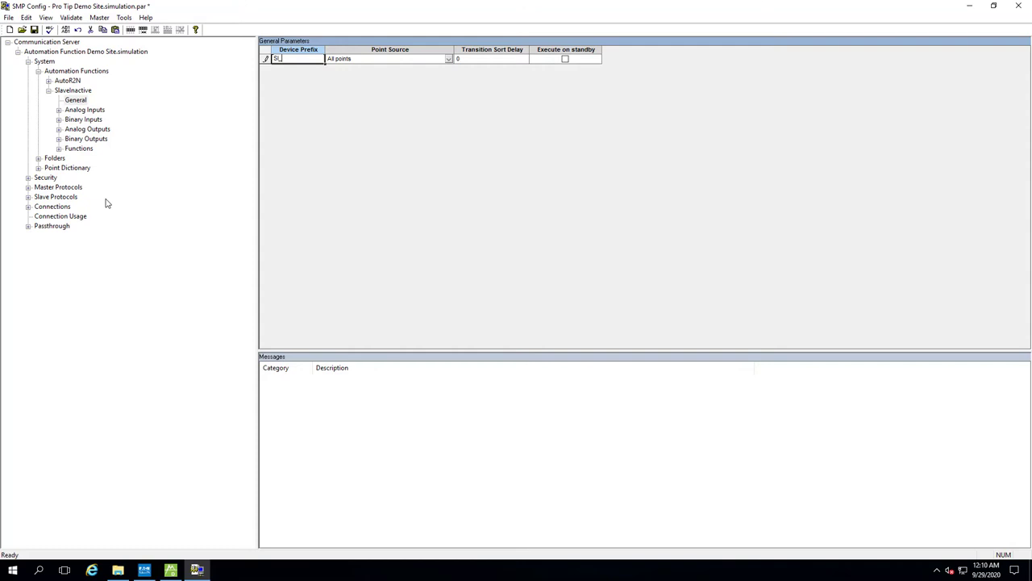
click(29, 196)
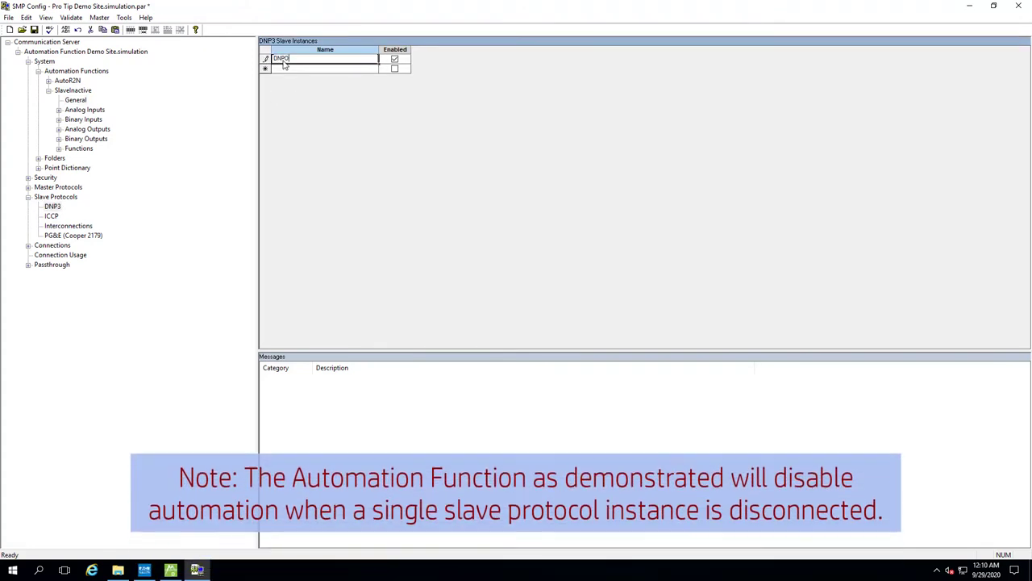
Show the DNP3Test slave instance's general parameters, addresses and timeouts
click(39, 207)
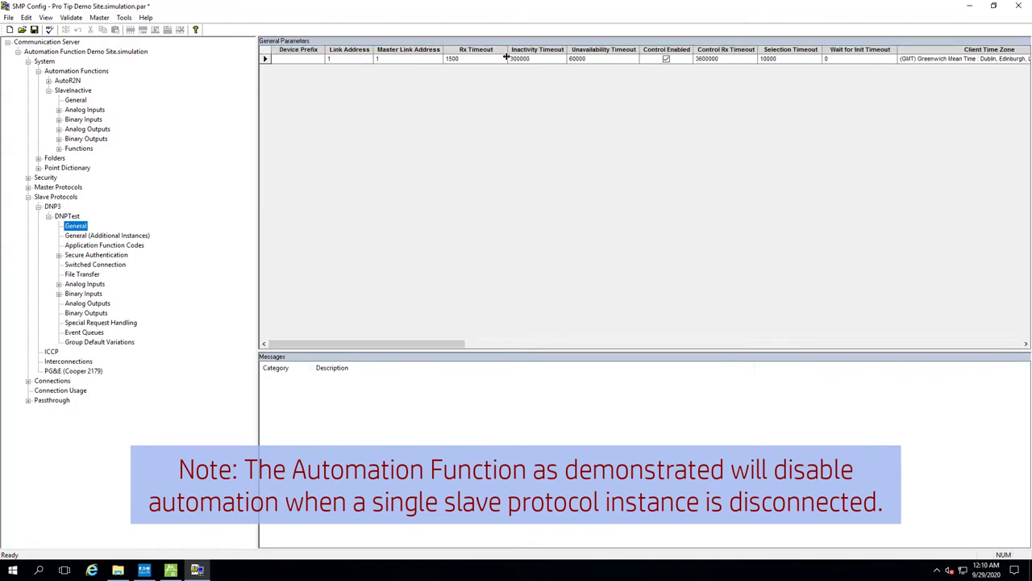
mouse_move(519, 58)
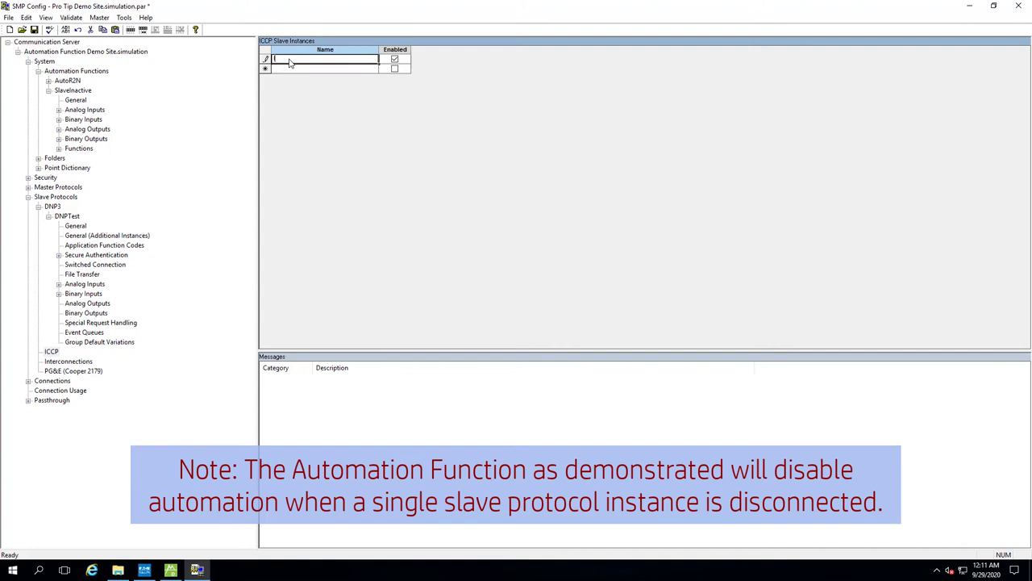
Name the new ICCP slave instance ICCPTest and show its general parameters for the inactivity timeout
text(ICCPTest)
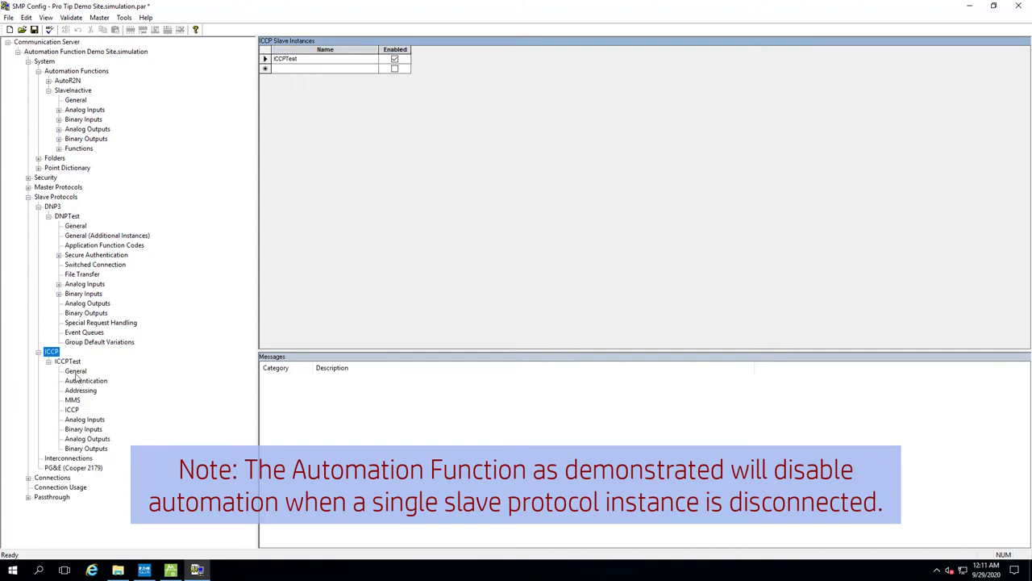
click(75, 369)
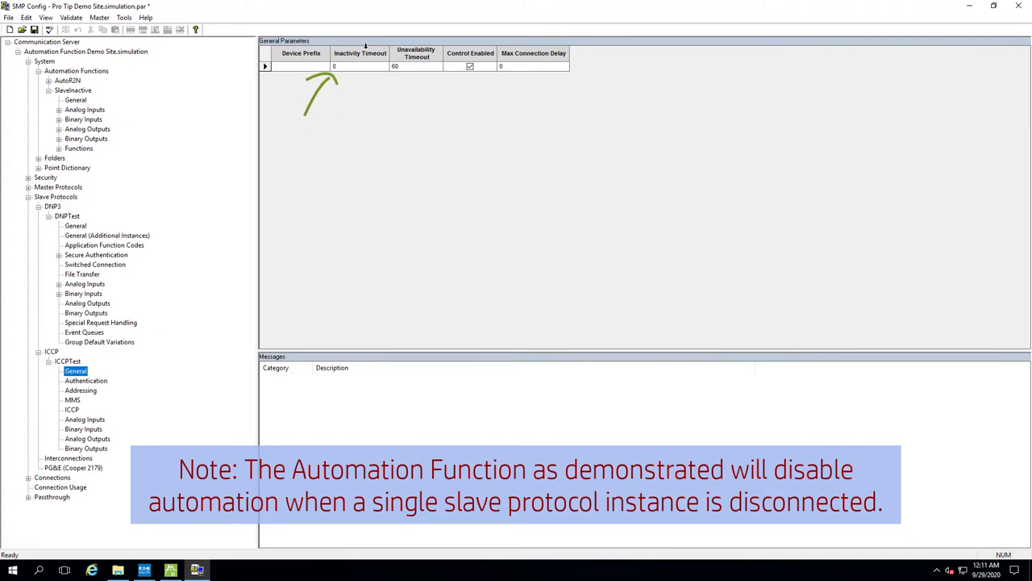
mouse_move(353, 72)
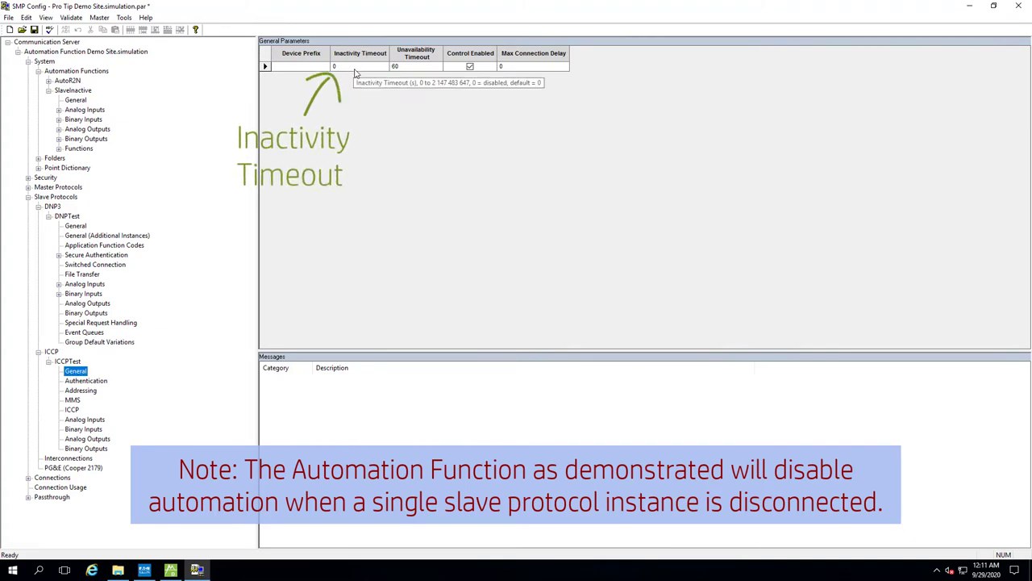
mouse_move(355, 80)
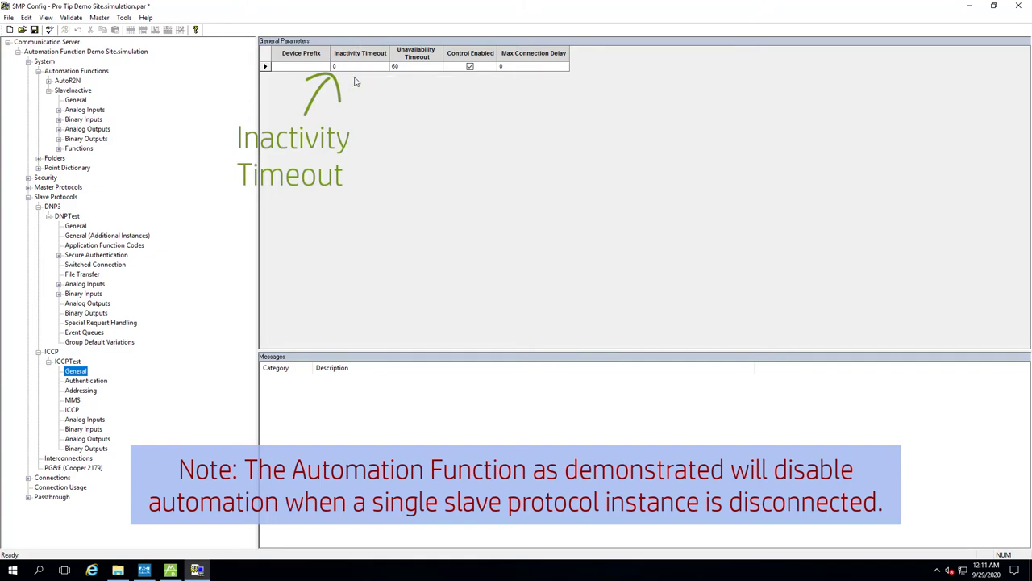
mouse_move(348, 76)
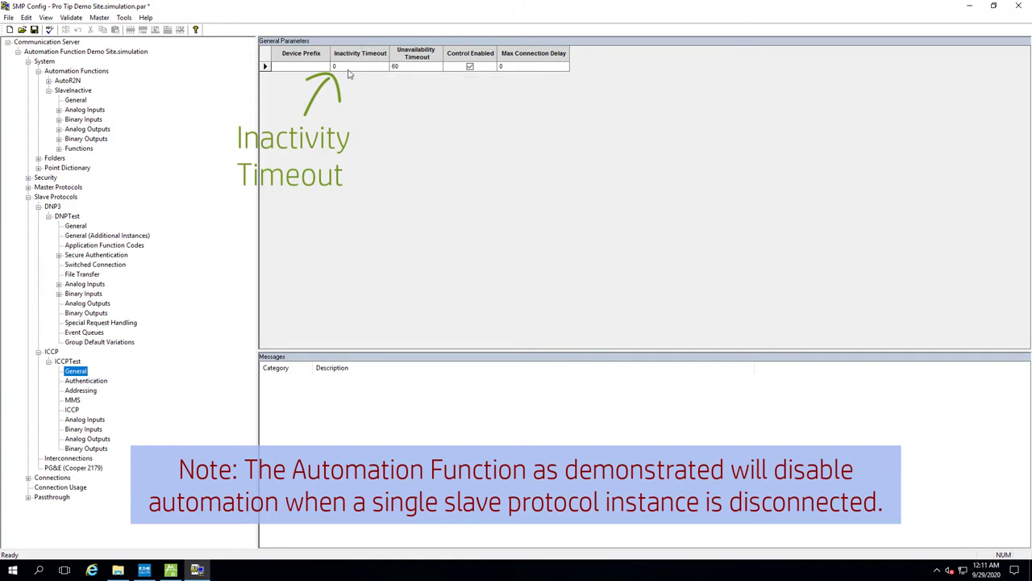
mouse_move(352, 73)
text(300)
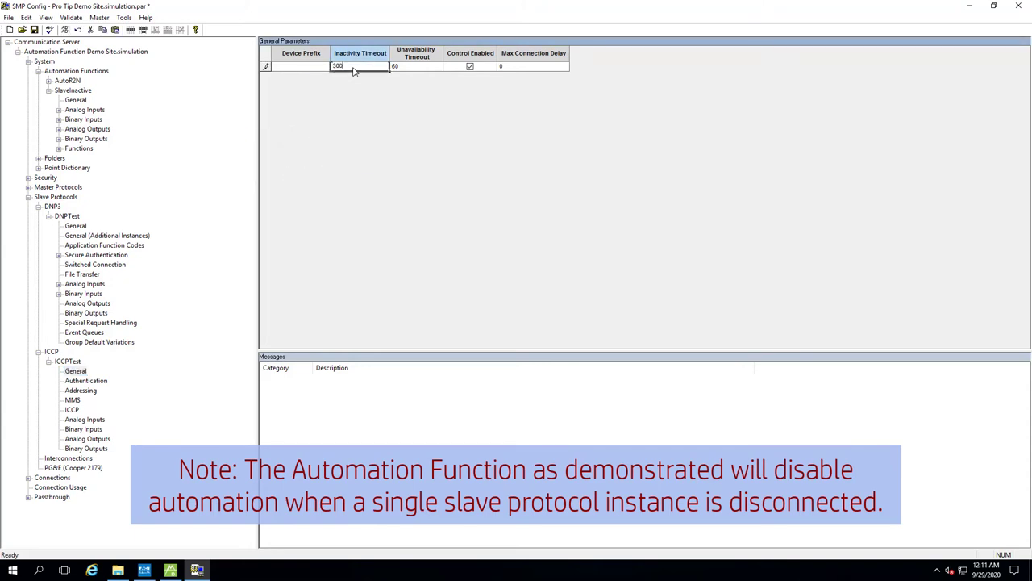
mouse_move(300, 71)
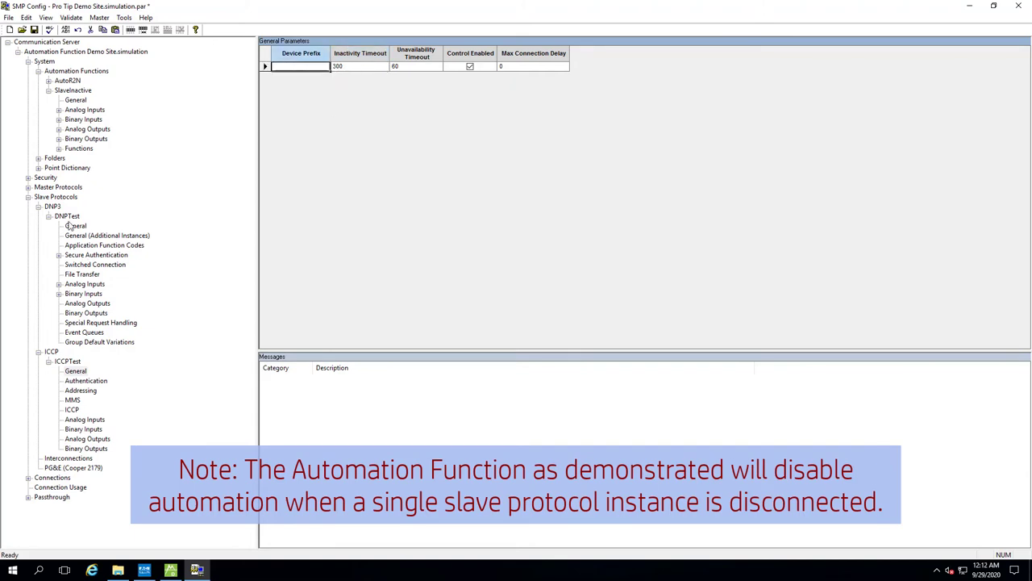
Compare DNP3Test and ICCPTest timeouts, give ICCPTest a device prefix, and collapse the DNP3Test branch
click(74, 225)
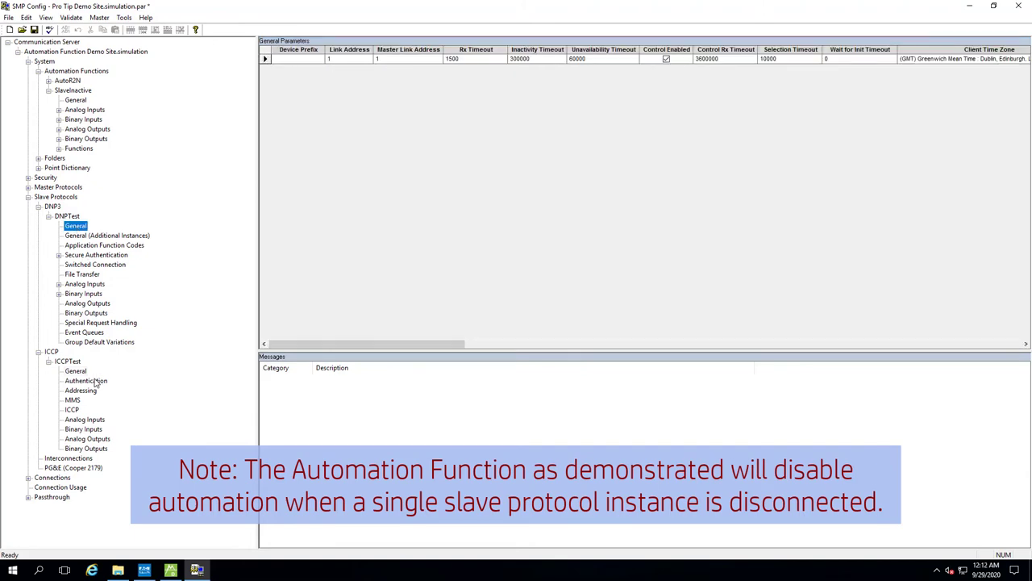
click(298, 59)
text(D)
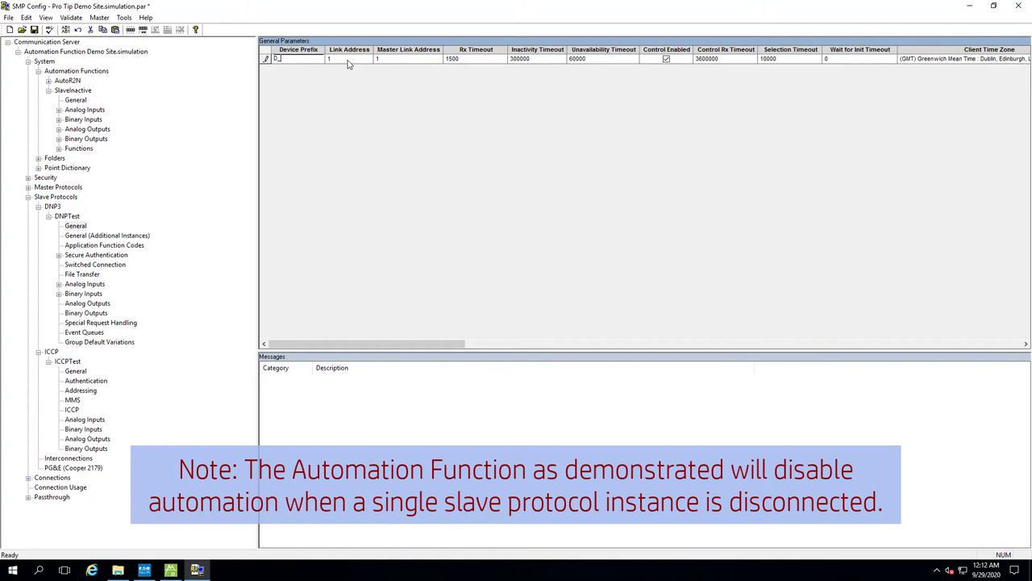
click(349, 58)
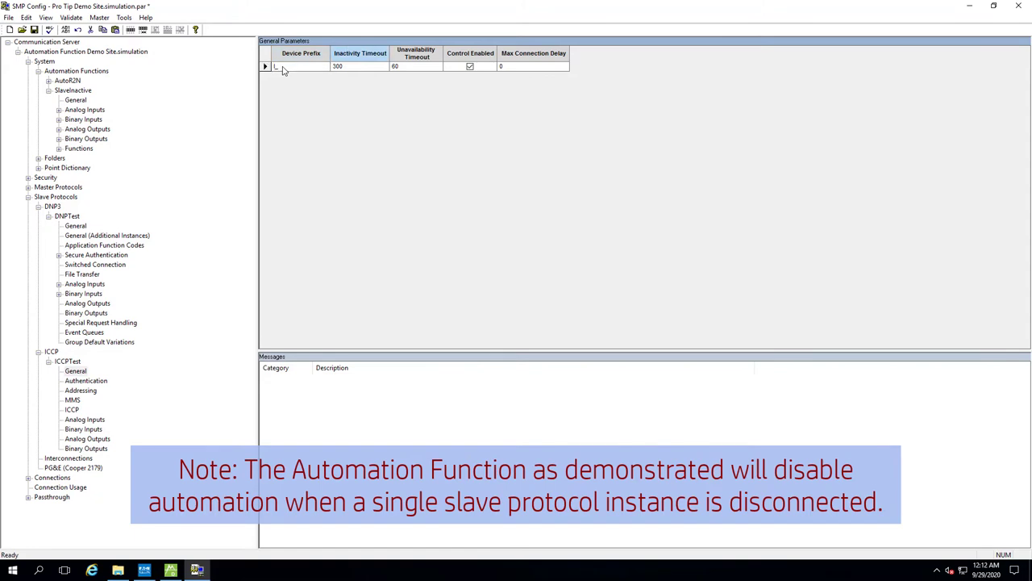
click(74, 226)
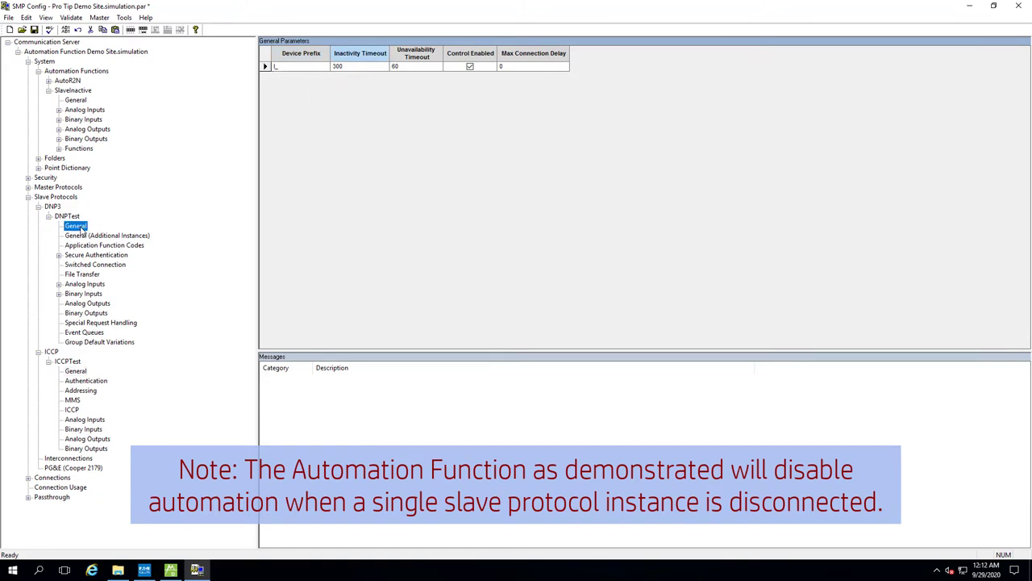
click(75, 226)
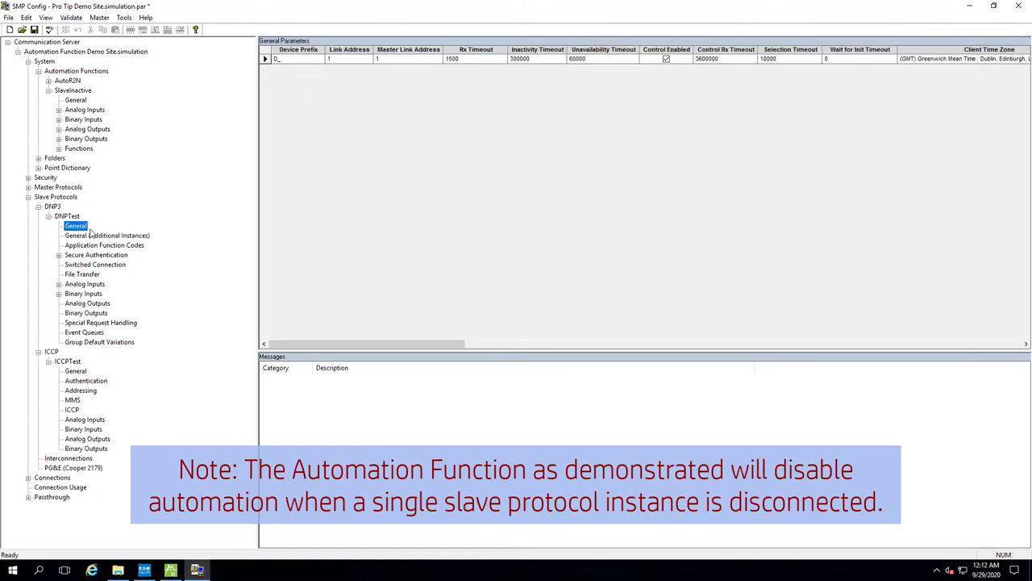
click(75, 369)
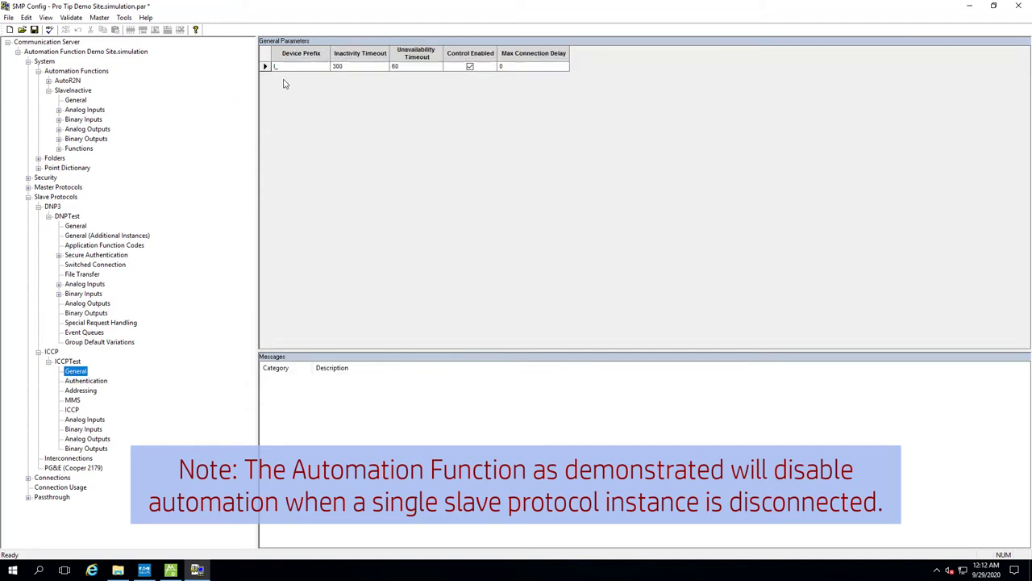
click(49, 216)
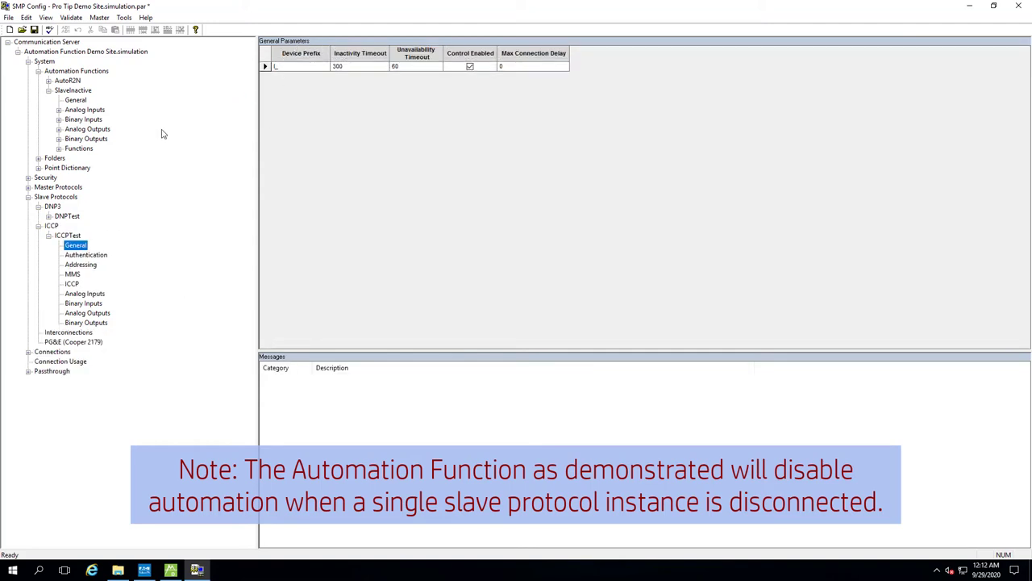
mouse_move(326, 99)
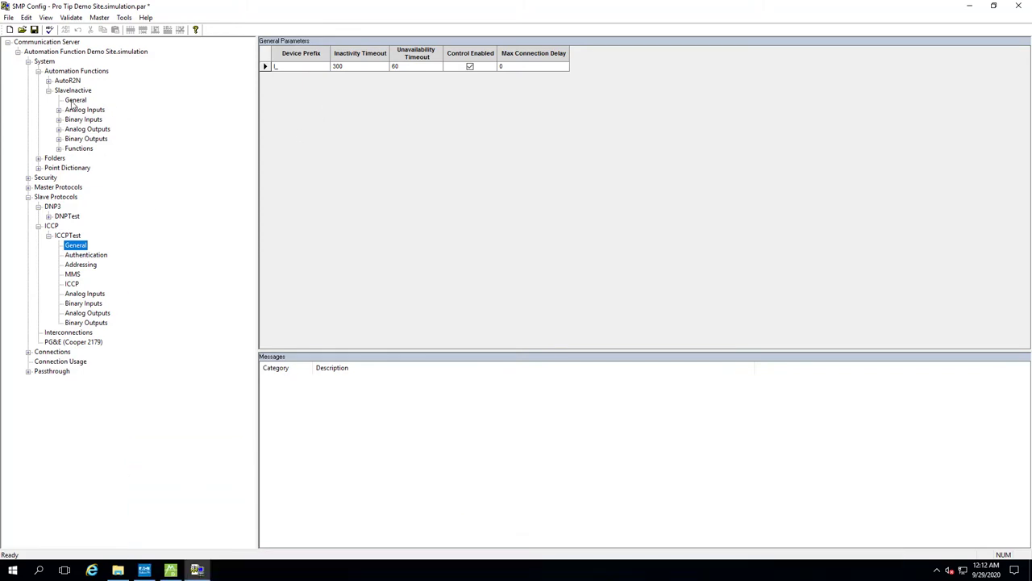
Add logical binary inputs NotActive and DBNotActive under SlaveInactive's Binary Inputs
click(75, 100)
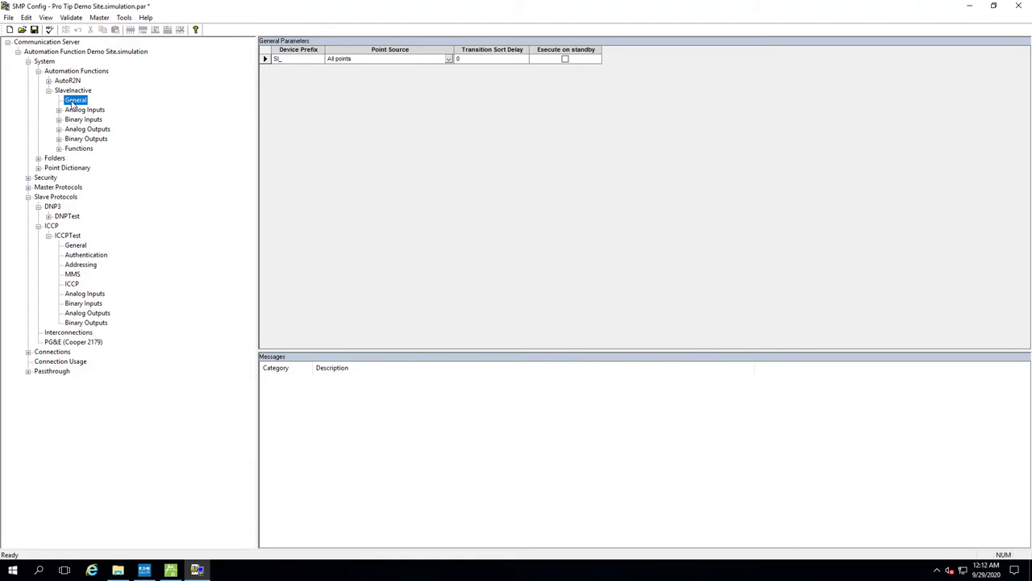
mouse_move(62, 127)
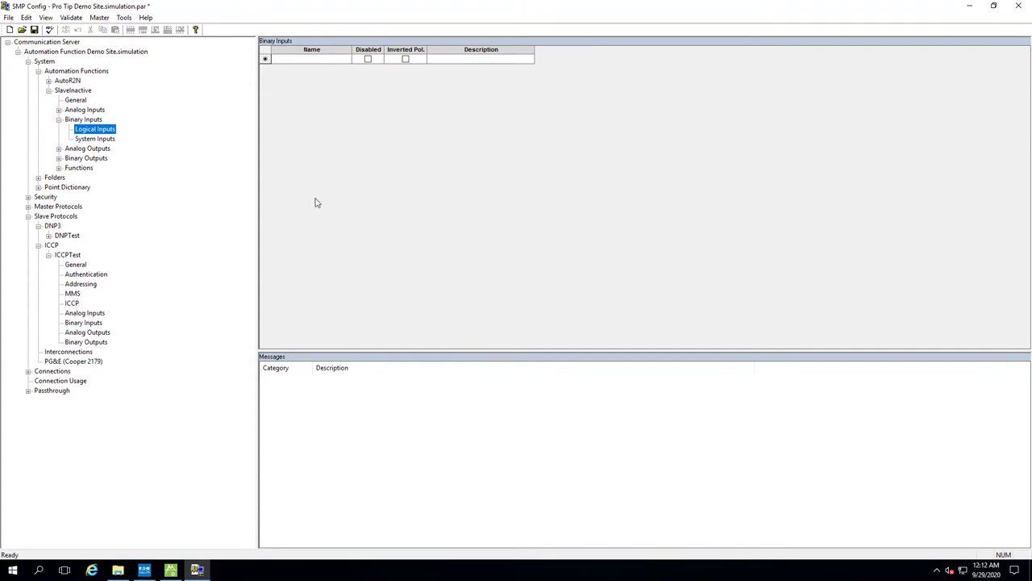
mouse_move(296, 63)
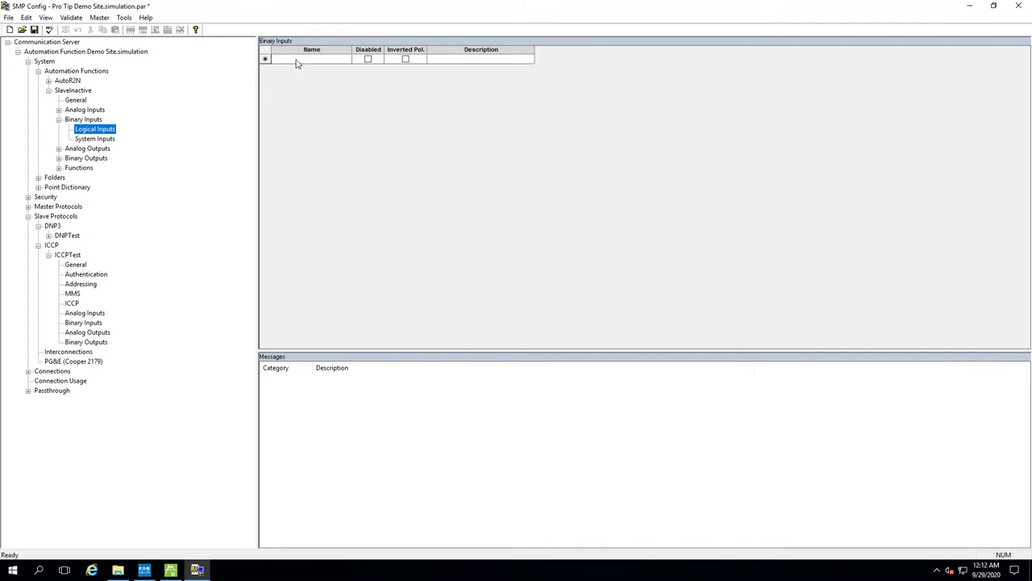
click(309, 58)
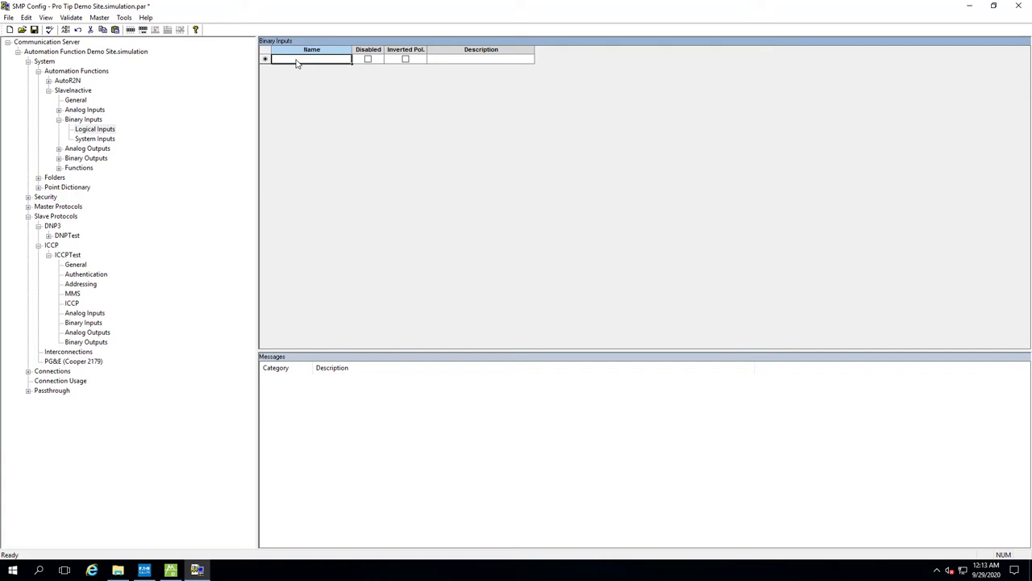
mouse_move(331, 84)
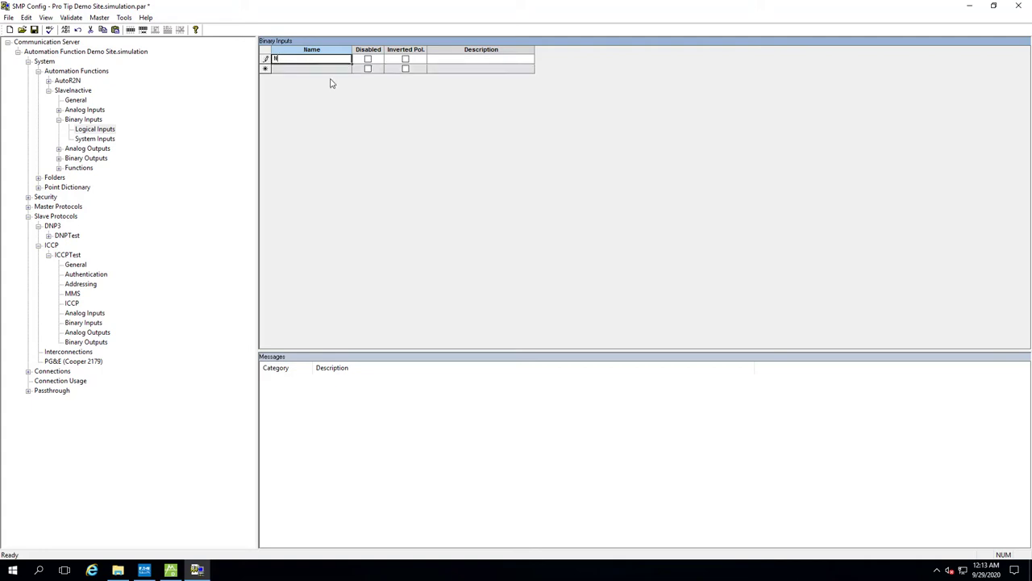
text(NotActive)
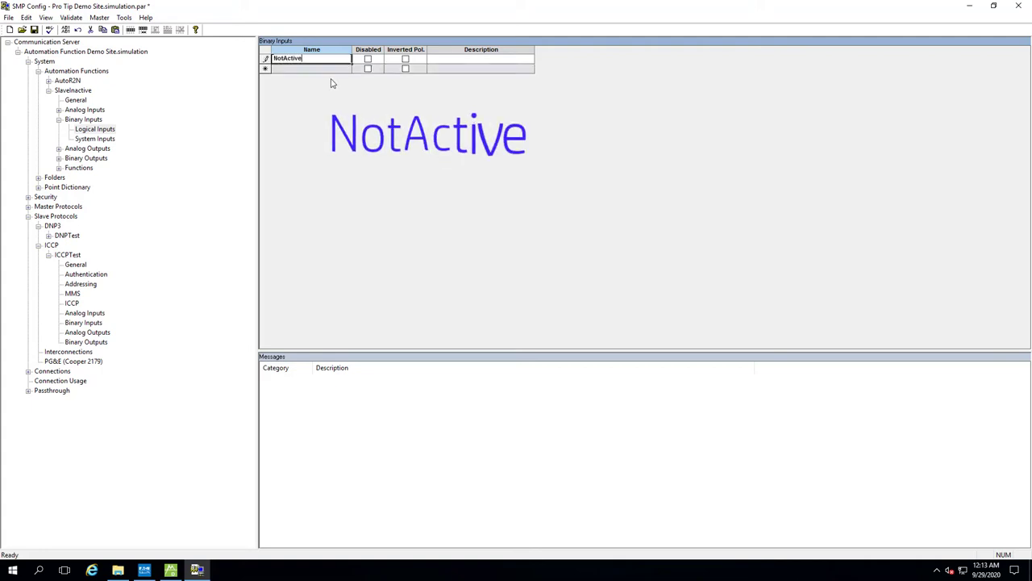
mouse_move(287, 71)
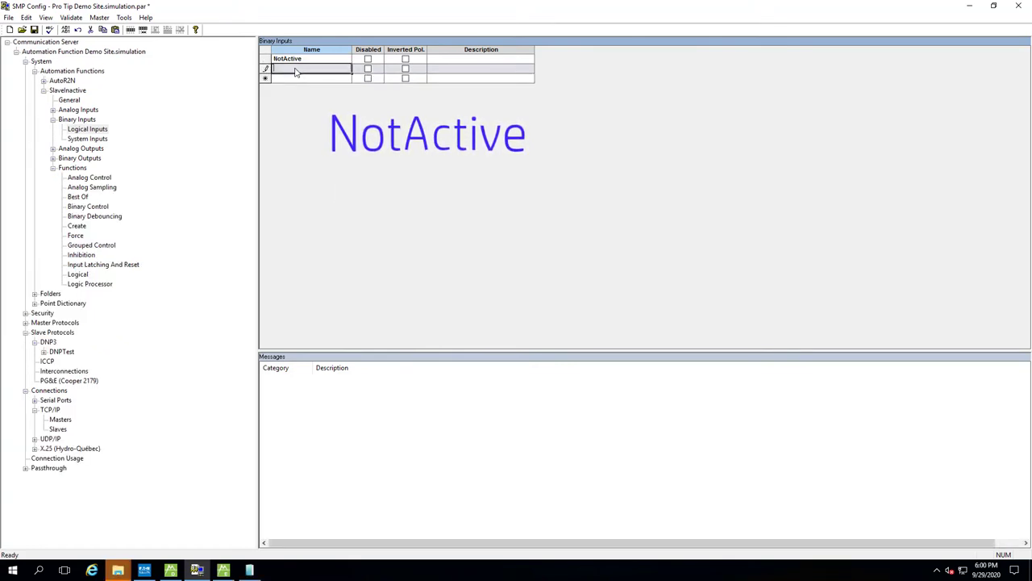
text(DBNotActive)
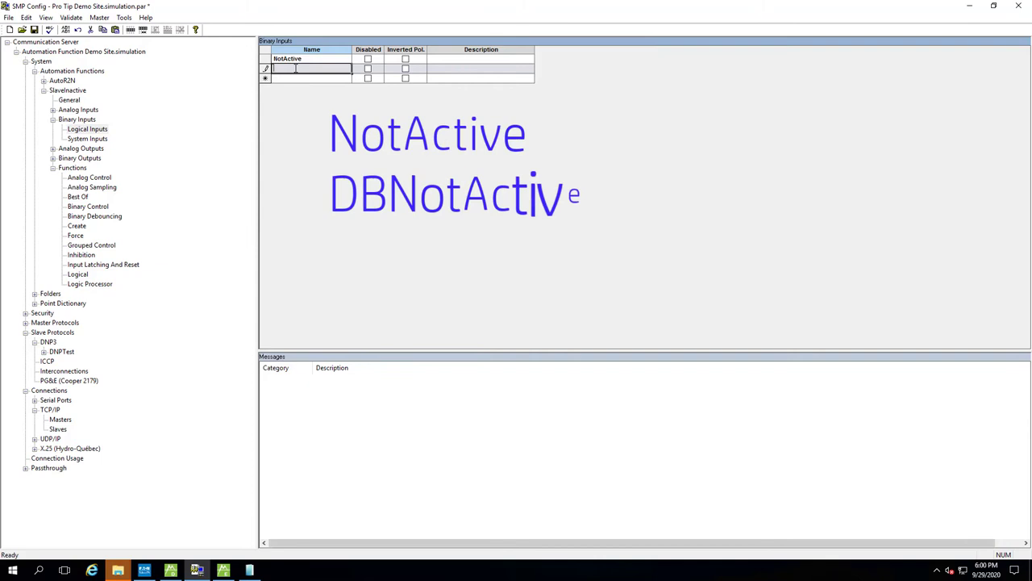
text(DBNotActive)
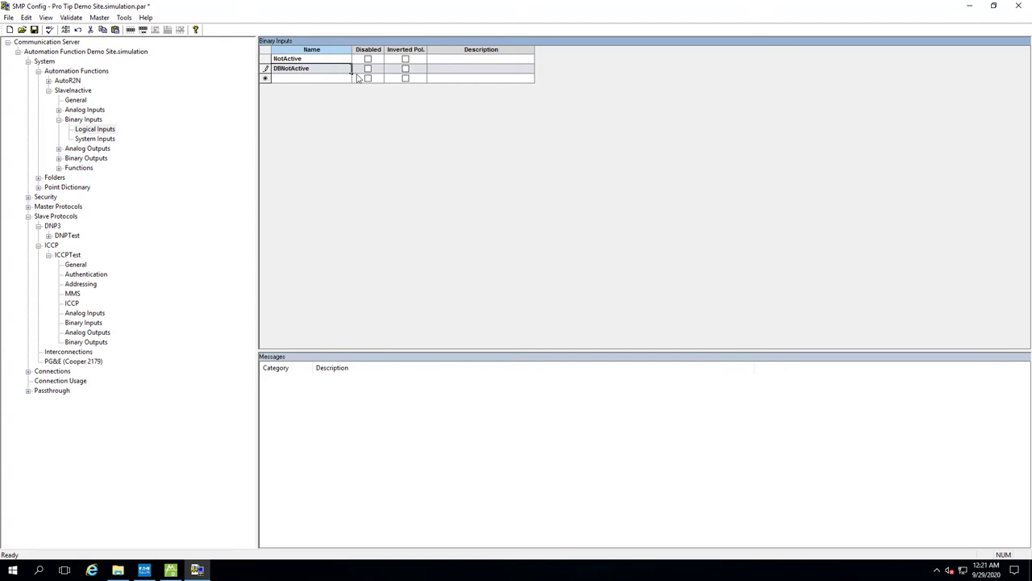
click(310, 58)
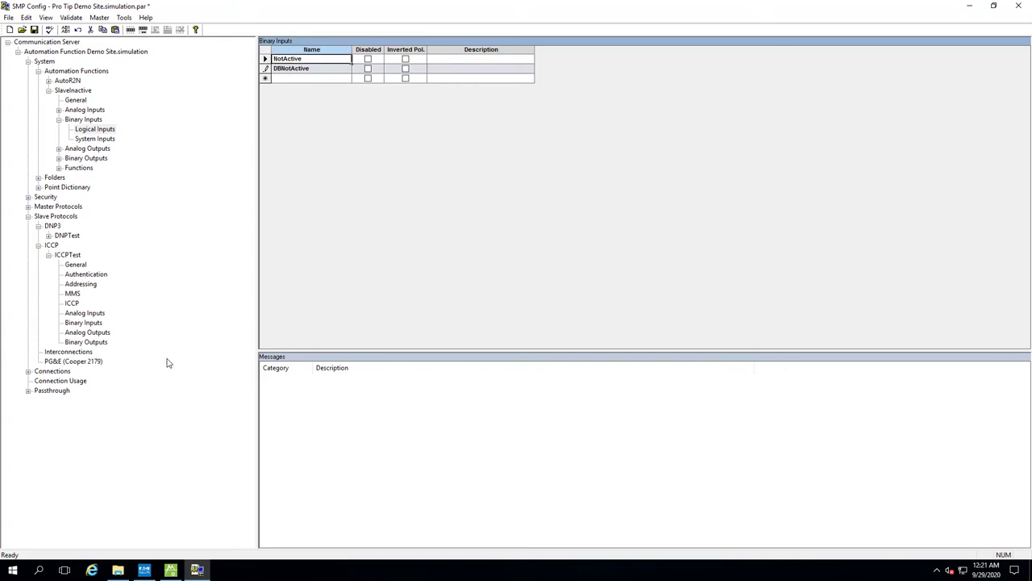
Launch the Logic Editor for a new Logic Processor function under SlaveInactive
click(94, 129)
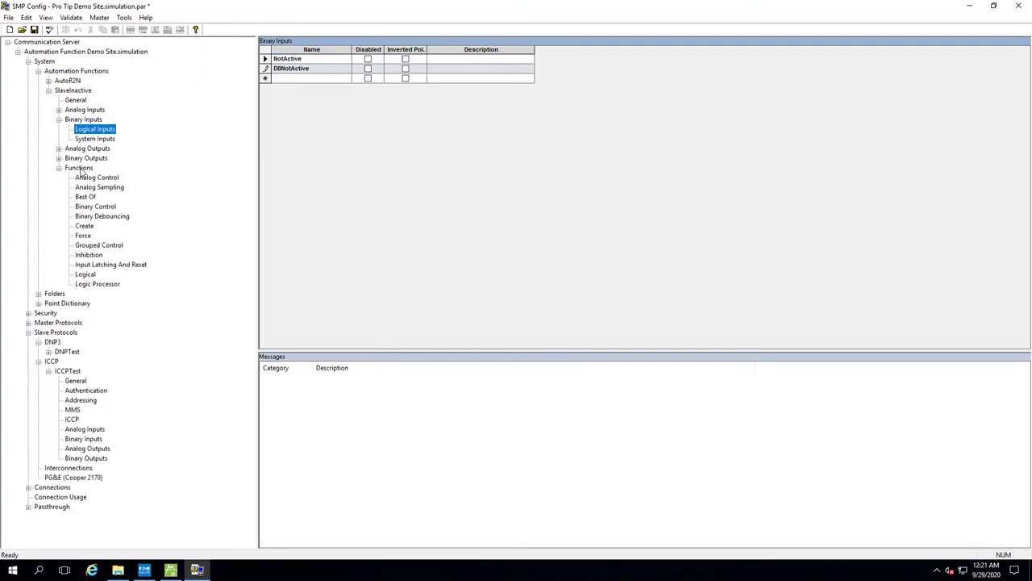
click(96, 284)
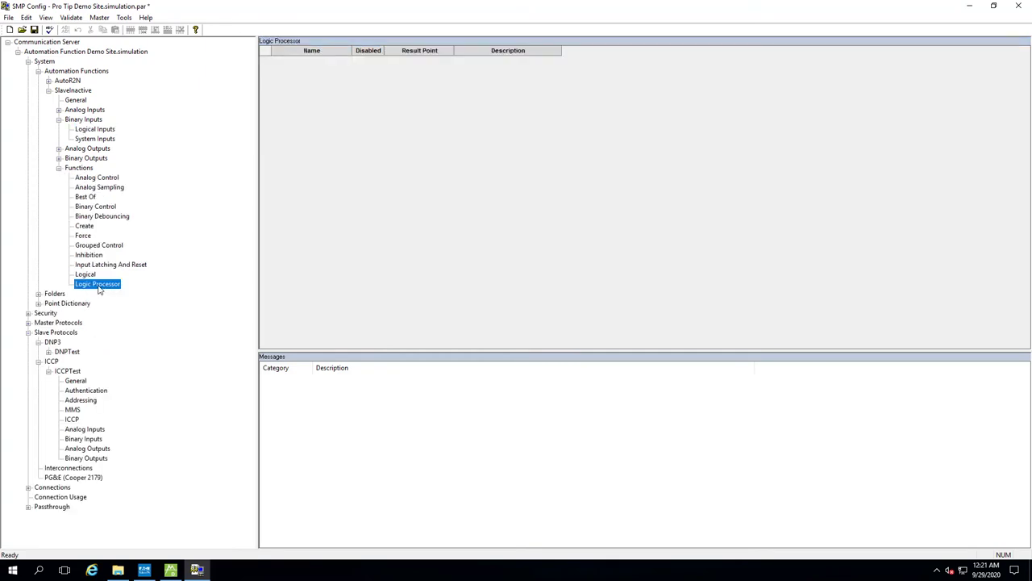
right_click(97, 284)
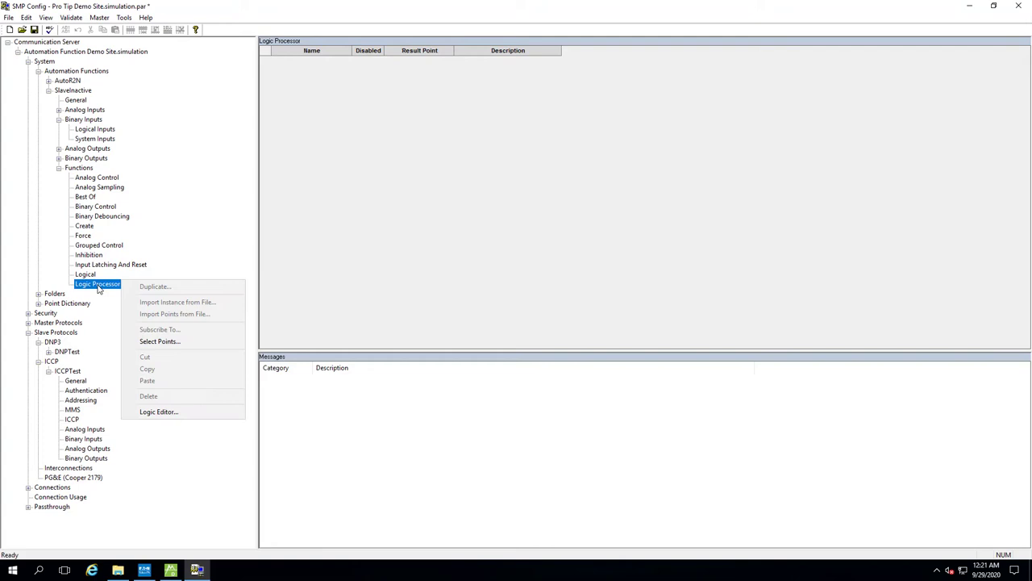
mouse_move(158, 411)
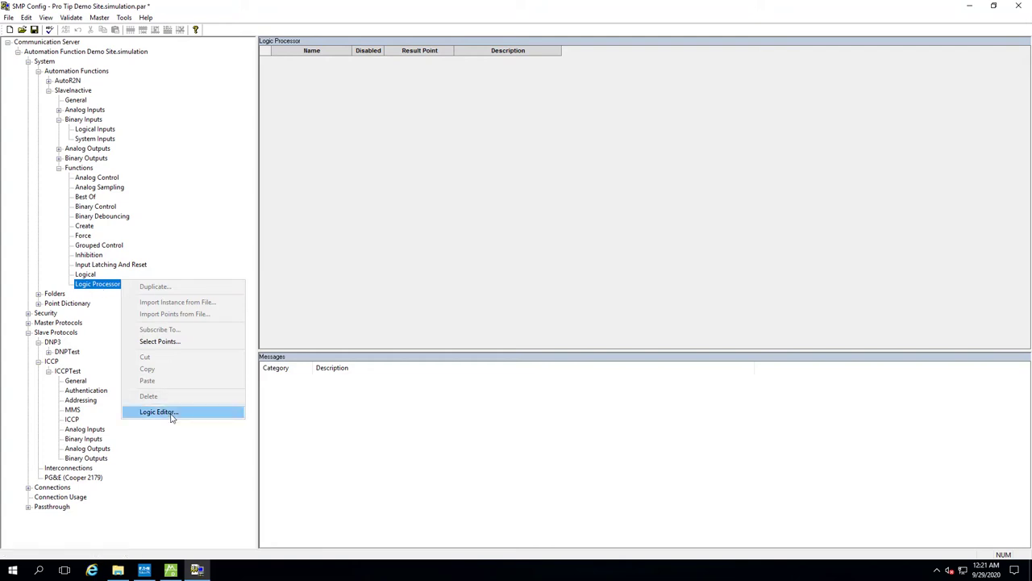
click(158, 412)
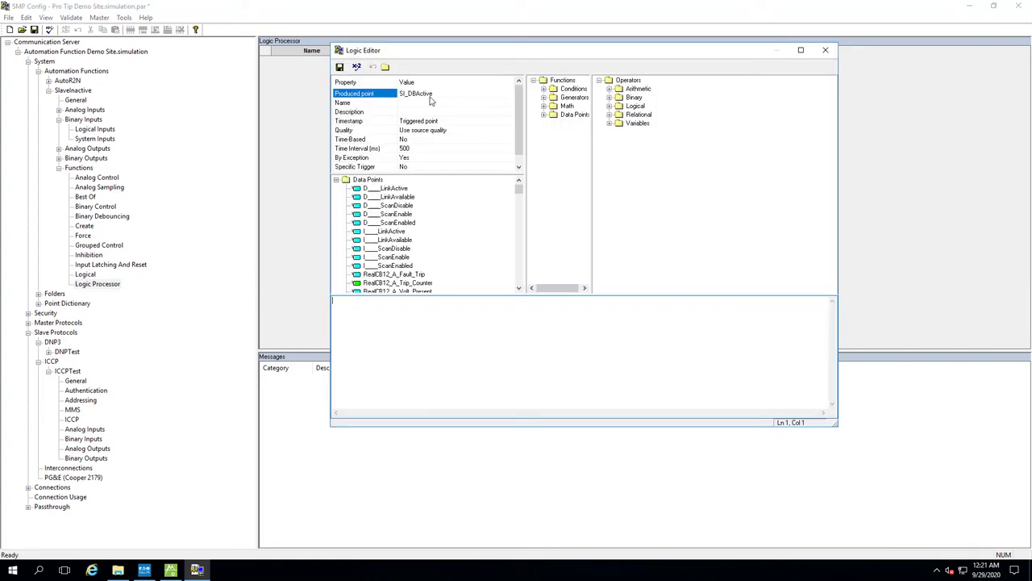
Set the produced point to SI_NotActive and name the function NotActiveLogic
click(452, 91)
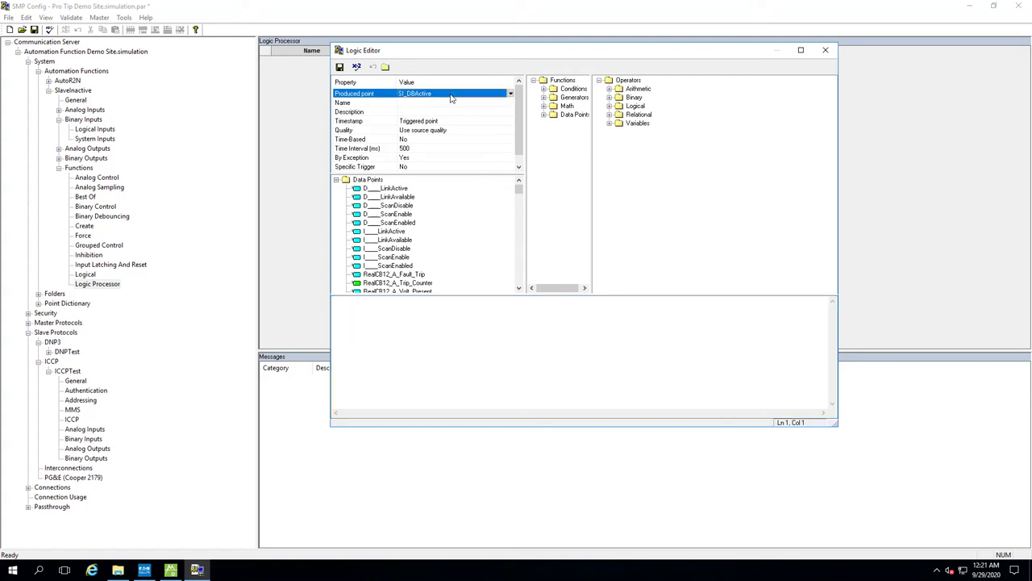
click(510, 94)
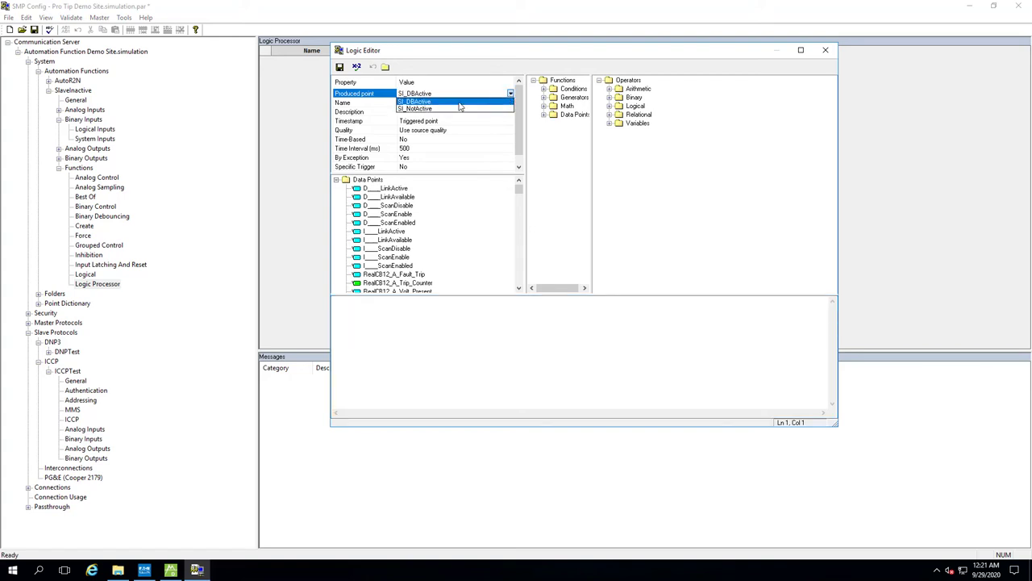
click(416, 108)
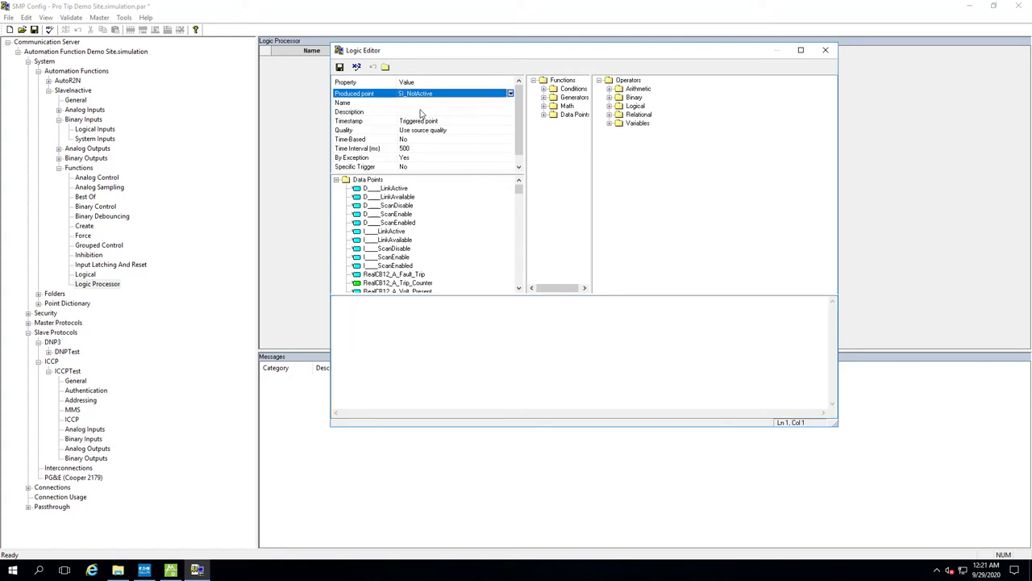
click(367, 104)
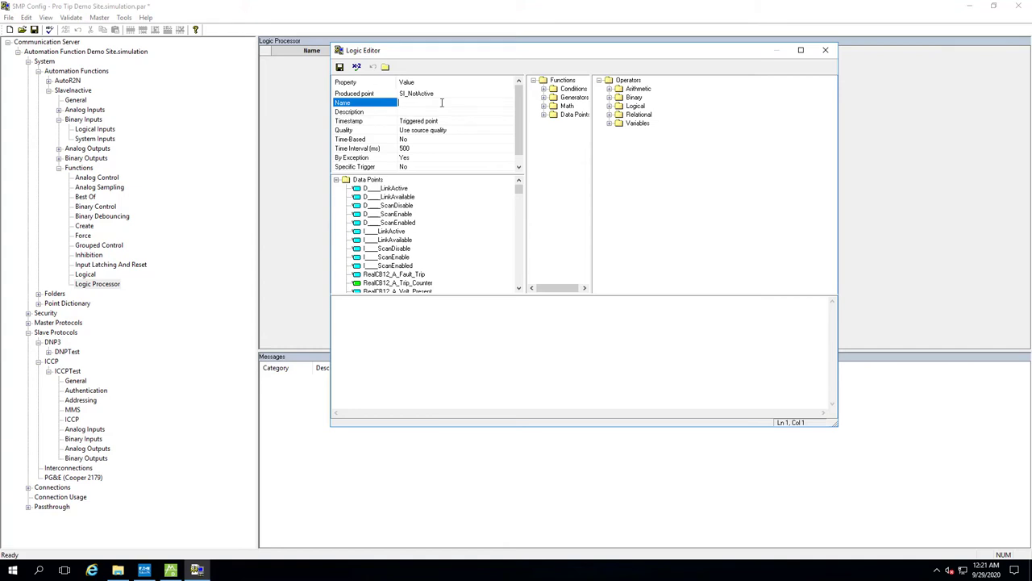
text(NotActiveLogic)
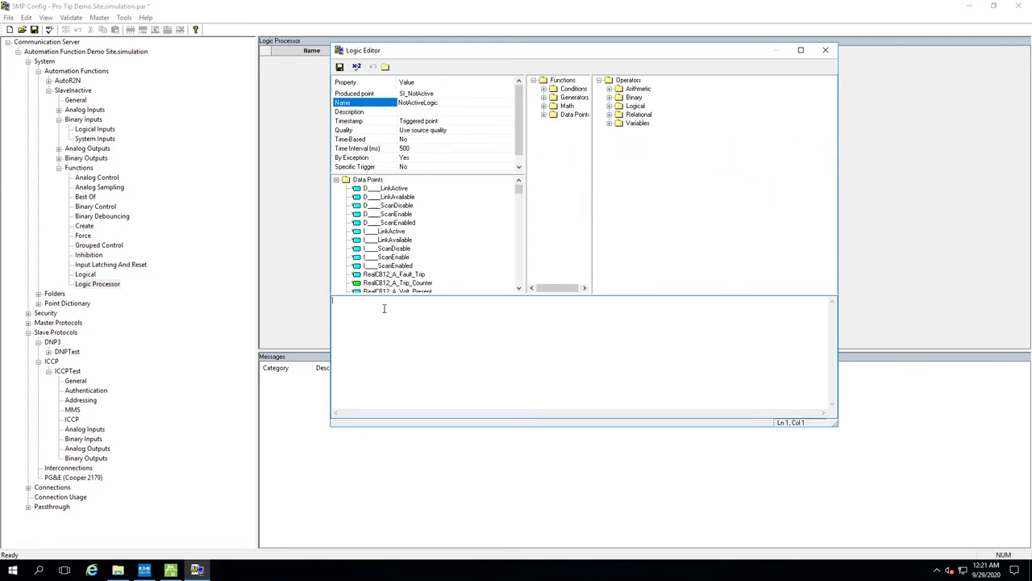
mouse_move(416, 369)
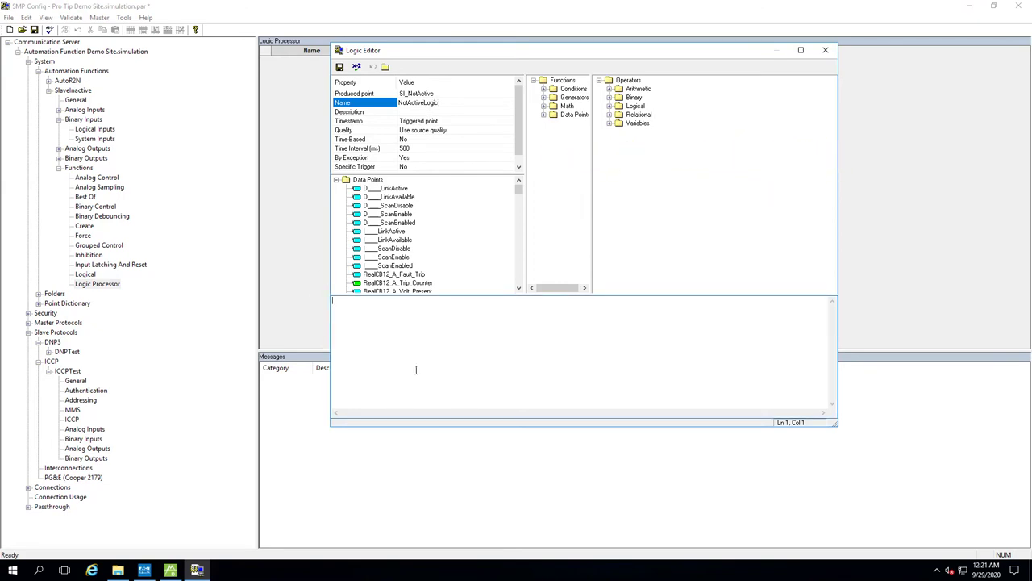
Enter the expression NOT "D_____LinkActive" and save the logic function
text(NOT)
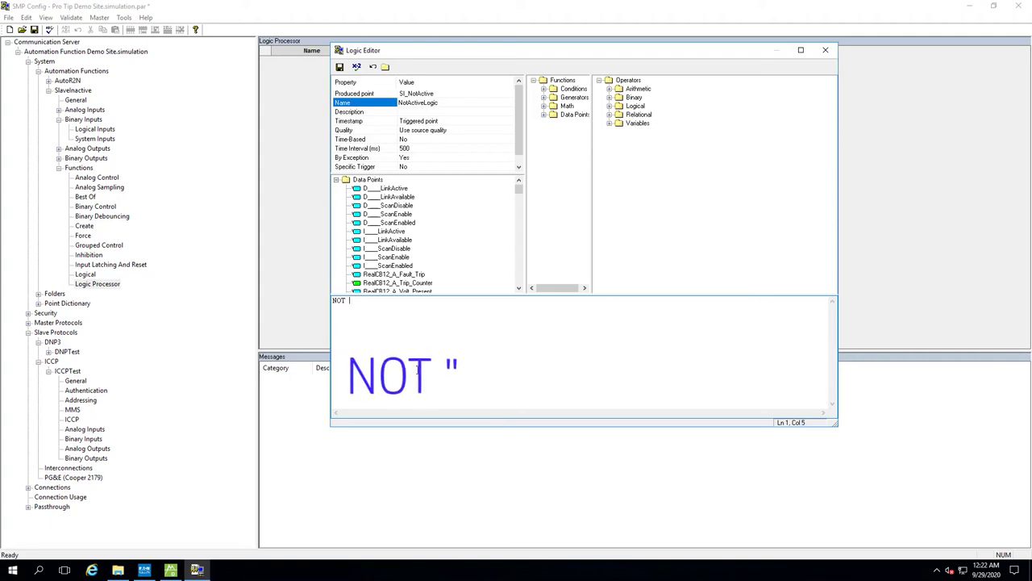
text(")
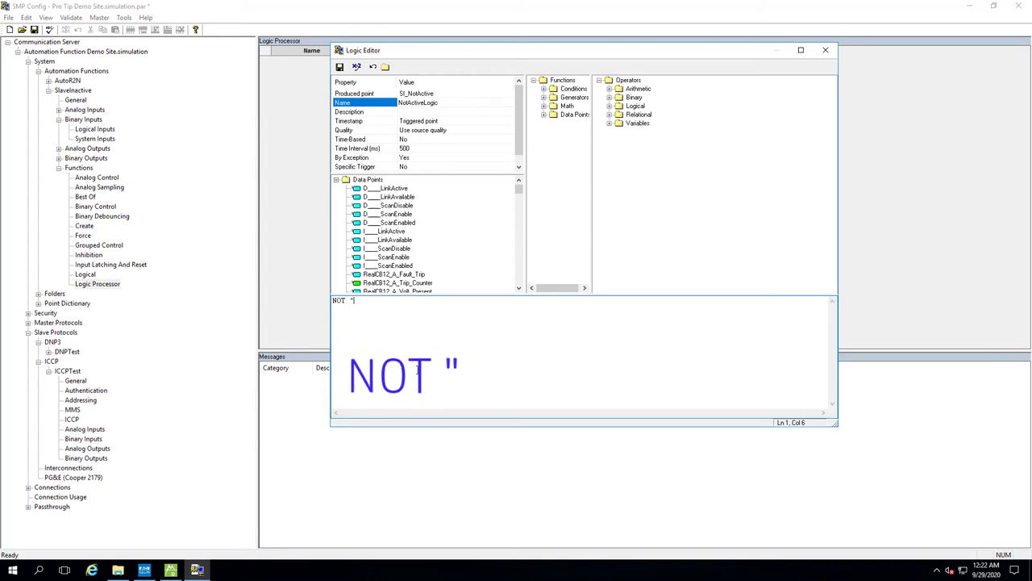
text(D____Link)
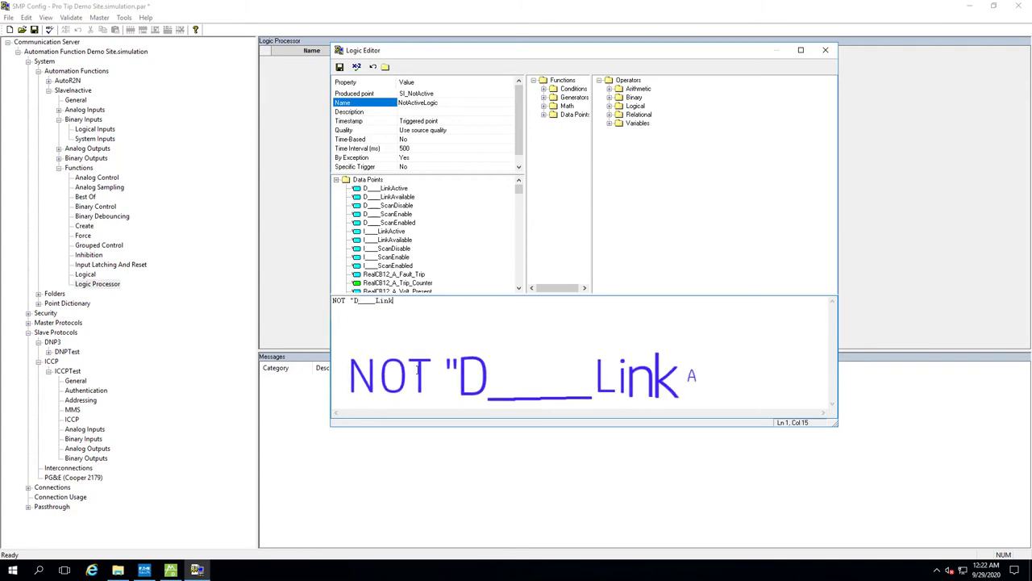
text(Active)
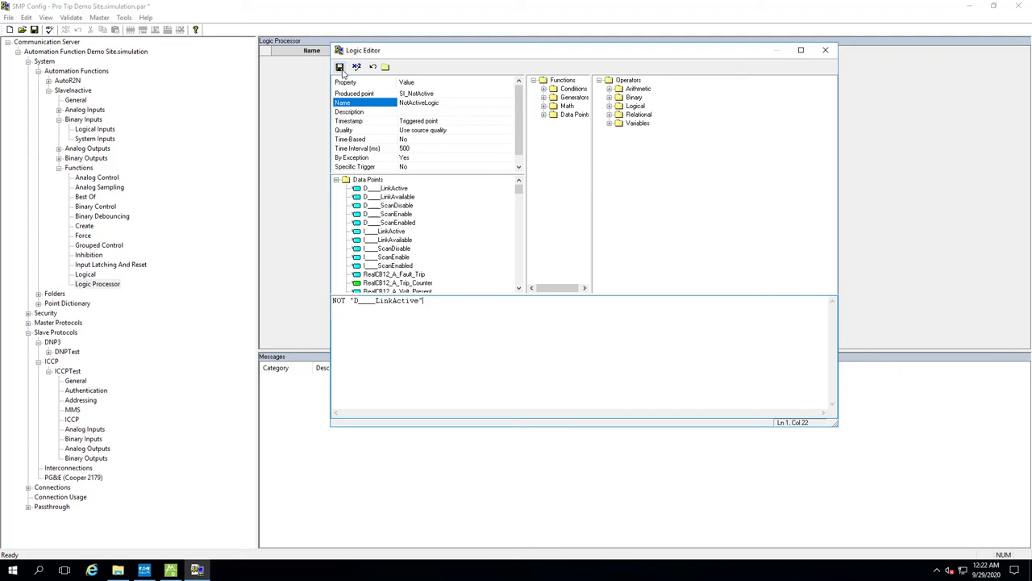
click(826, 48)
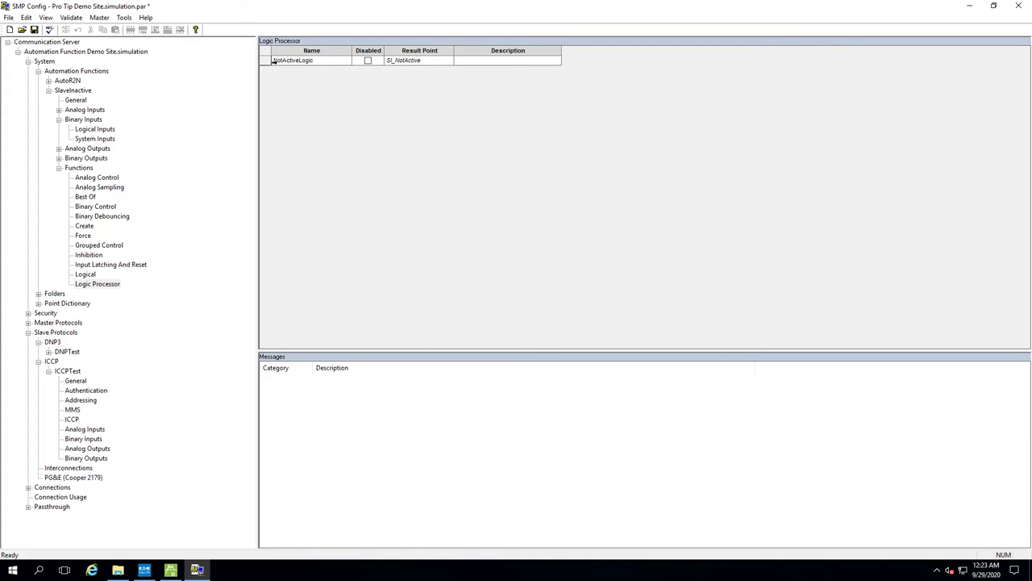
mouse_move(419, 61)
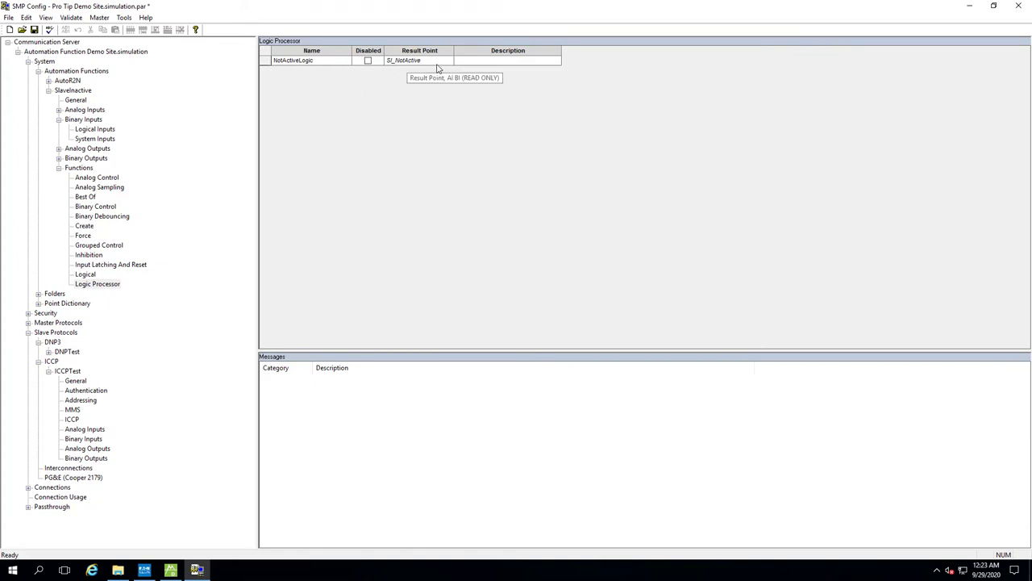
mouse_move(99, 219)
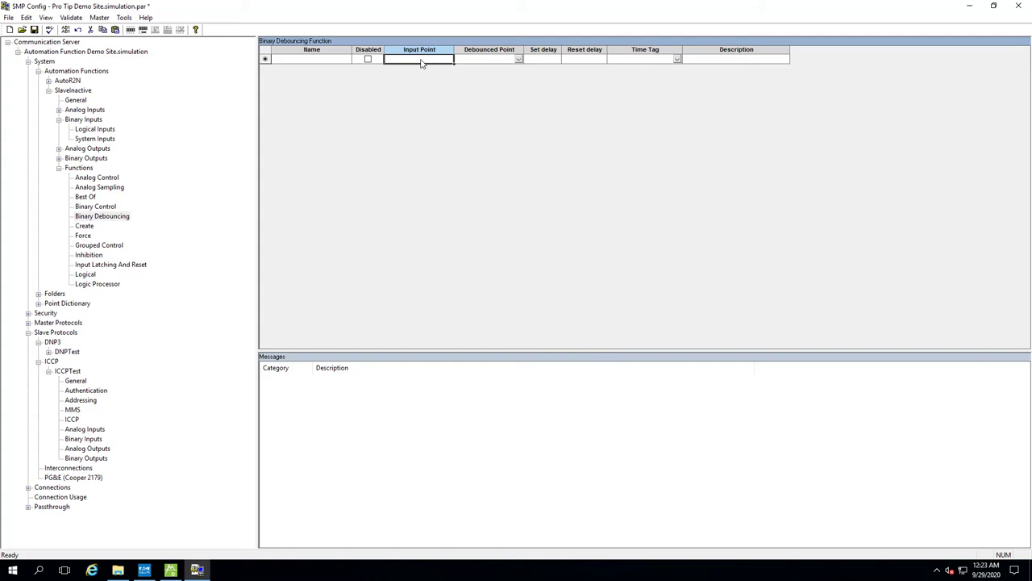
mouse_move(120, 291)
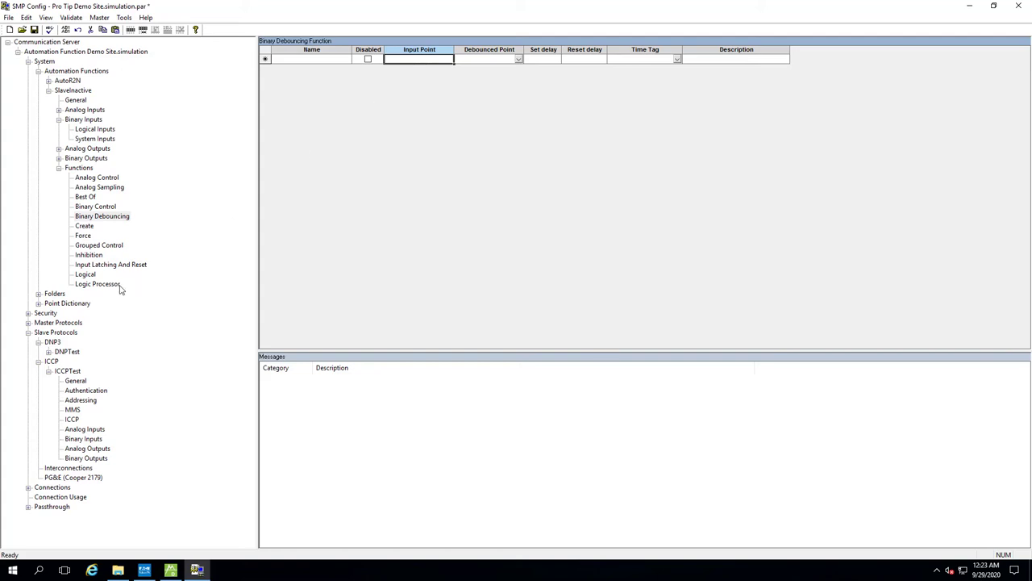
Create a binary debouncing entry with input SI_NotActive and debounced point SI_DBNotActive
right_click(102, 216)
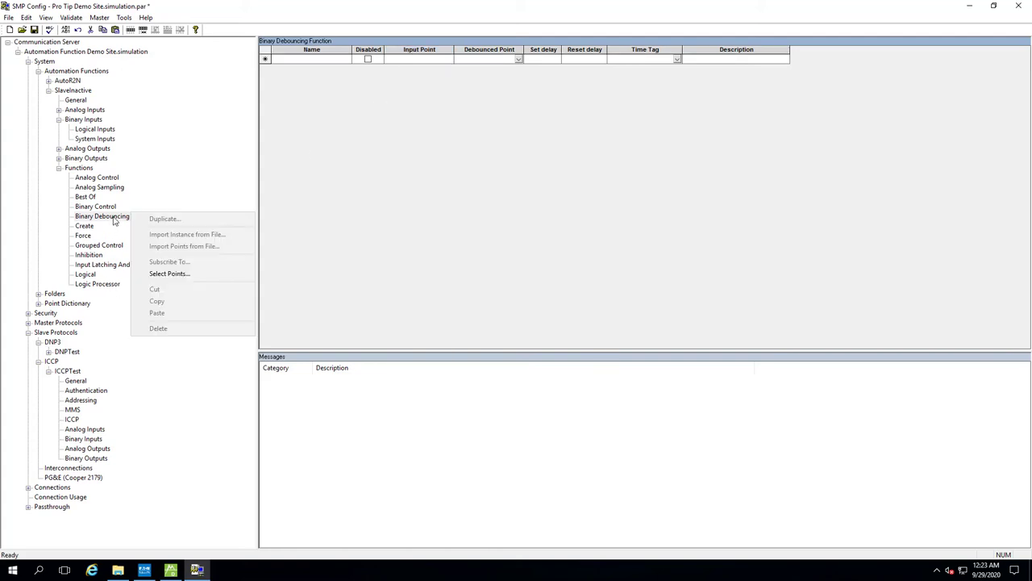
mouse_move(180, 278)
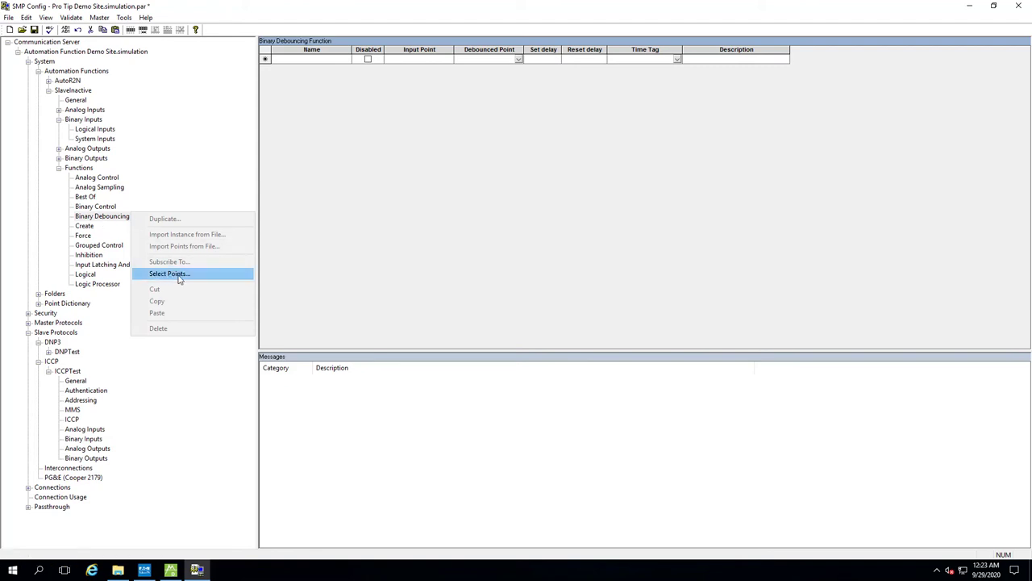
click(169, 274)
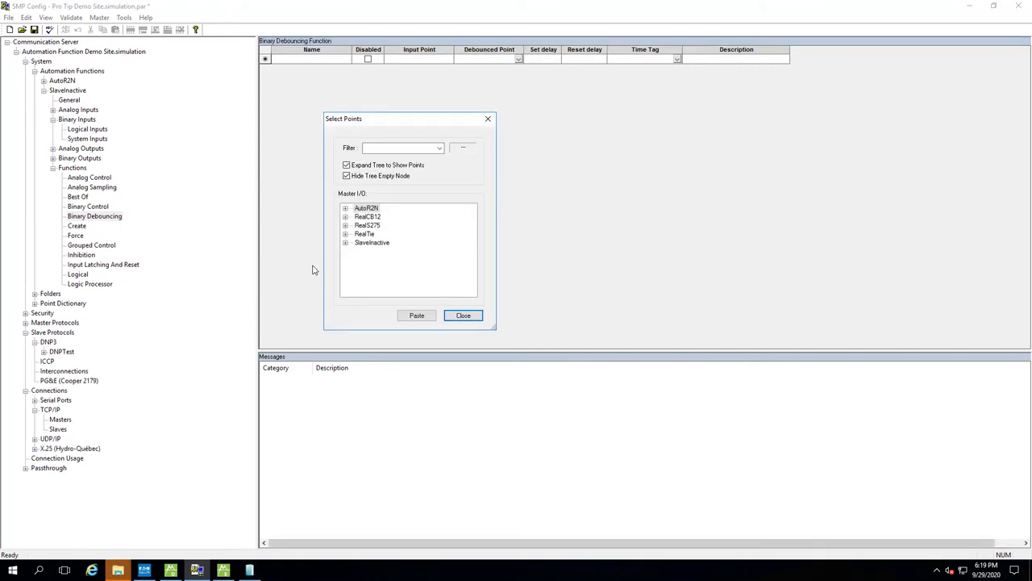
click(345, 242)
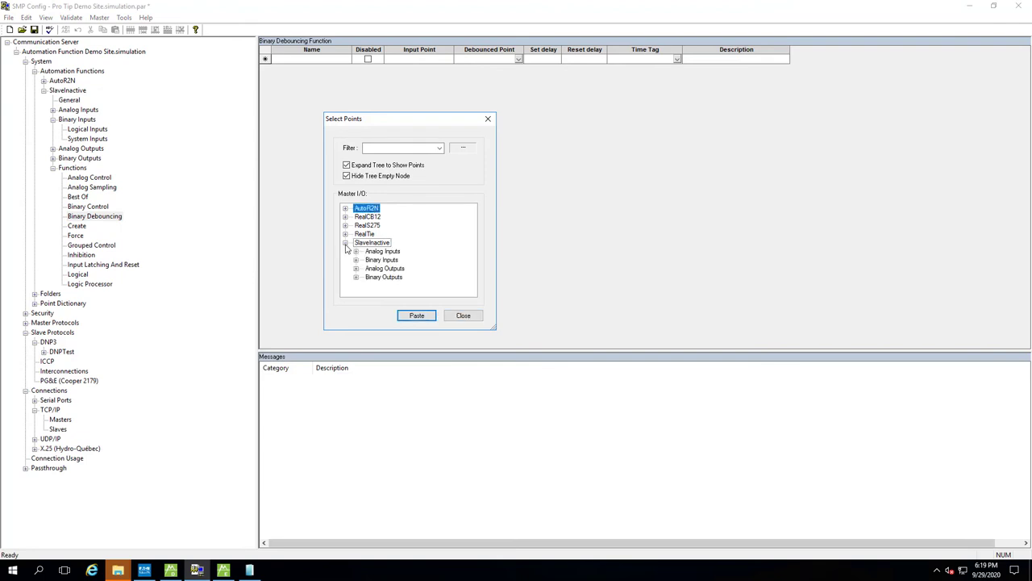
click(355, 258)
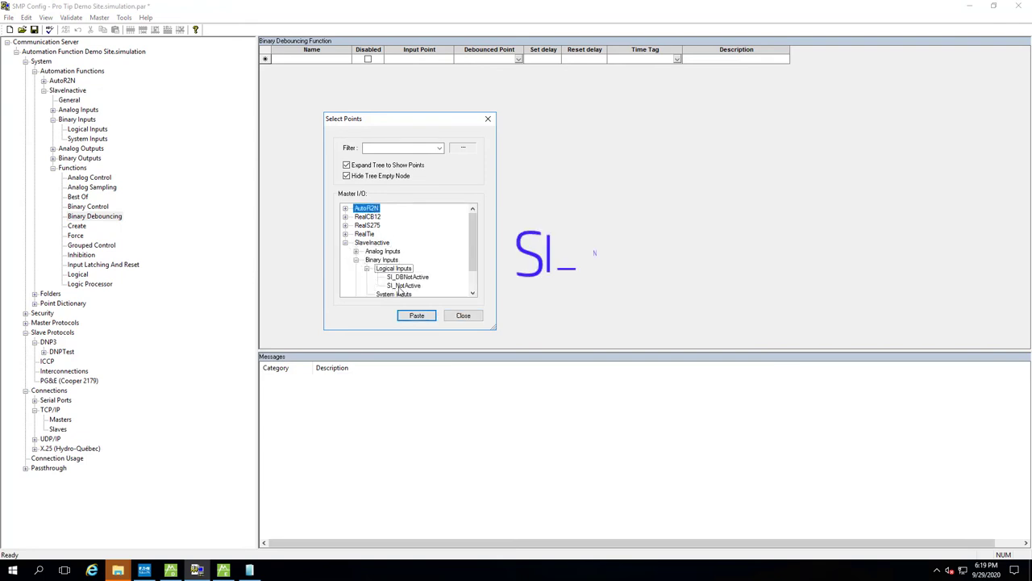
click(404, 286)
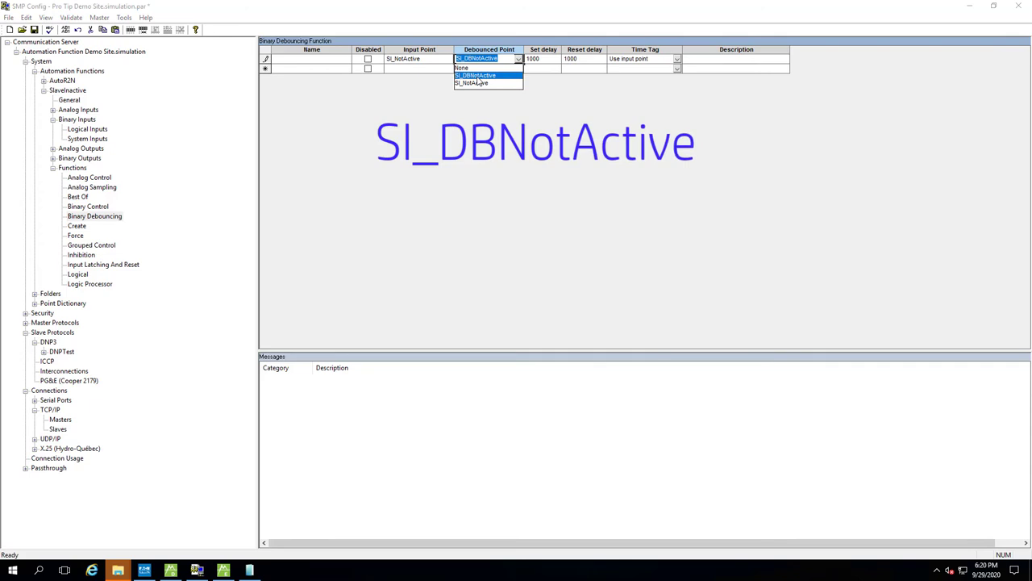
click(477, 76)
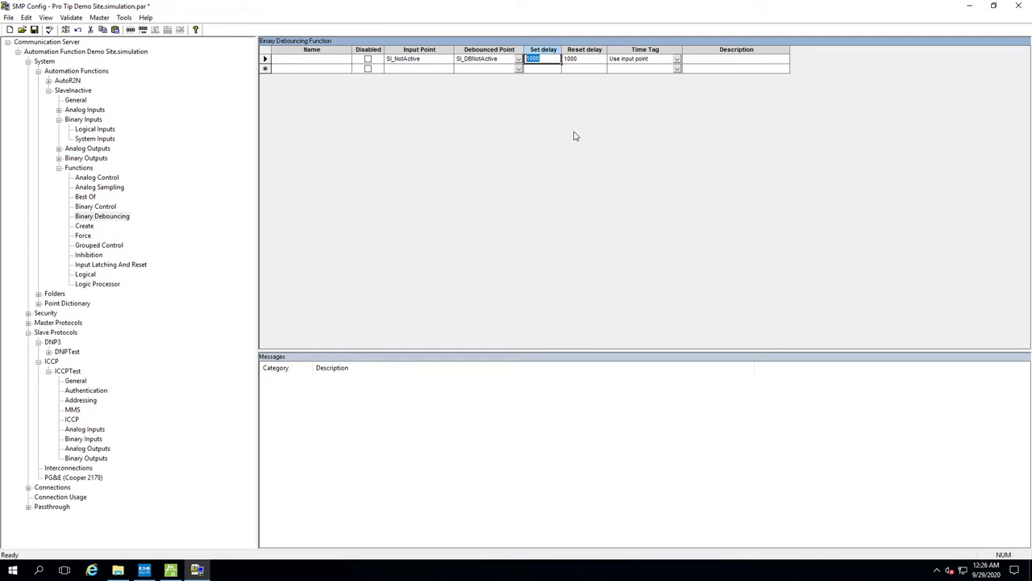
Set the debouncing set delay to 30000 ms, reset delay to 0, and begin naming the entry
text(3000)
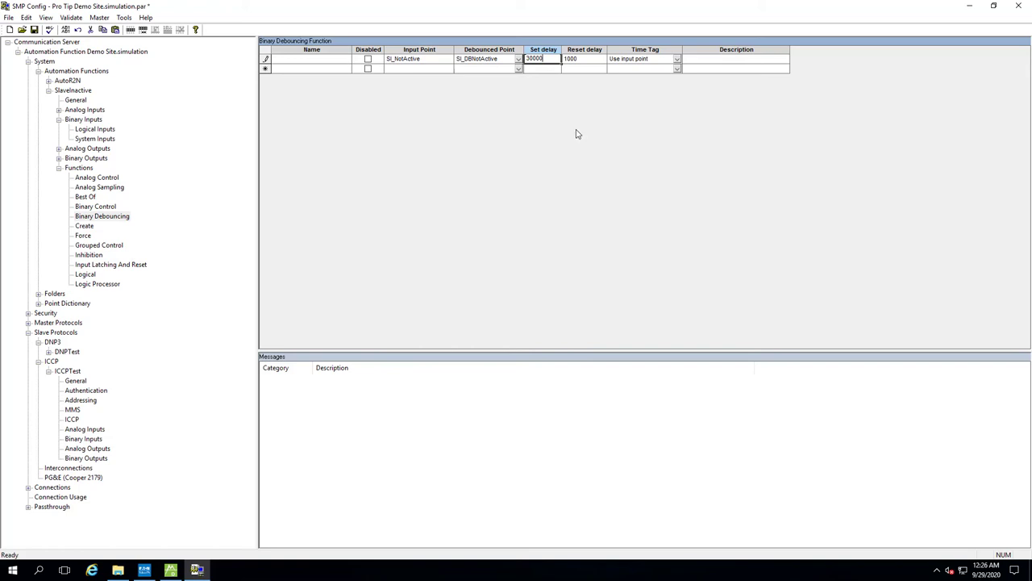
mouse_move(552, 71)
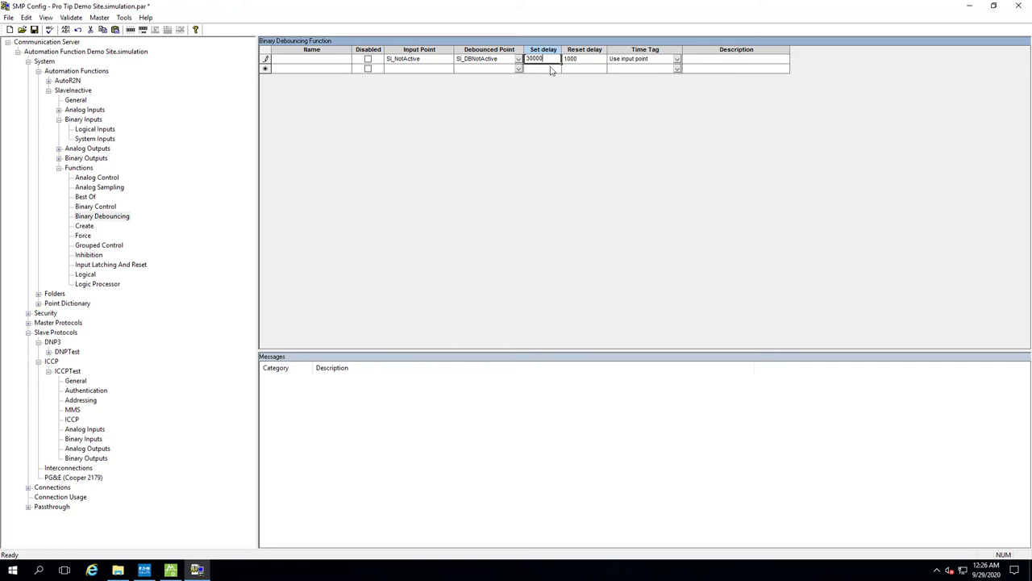
mouse_move(551, 68)
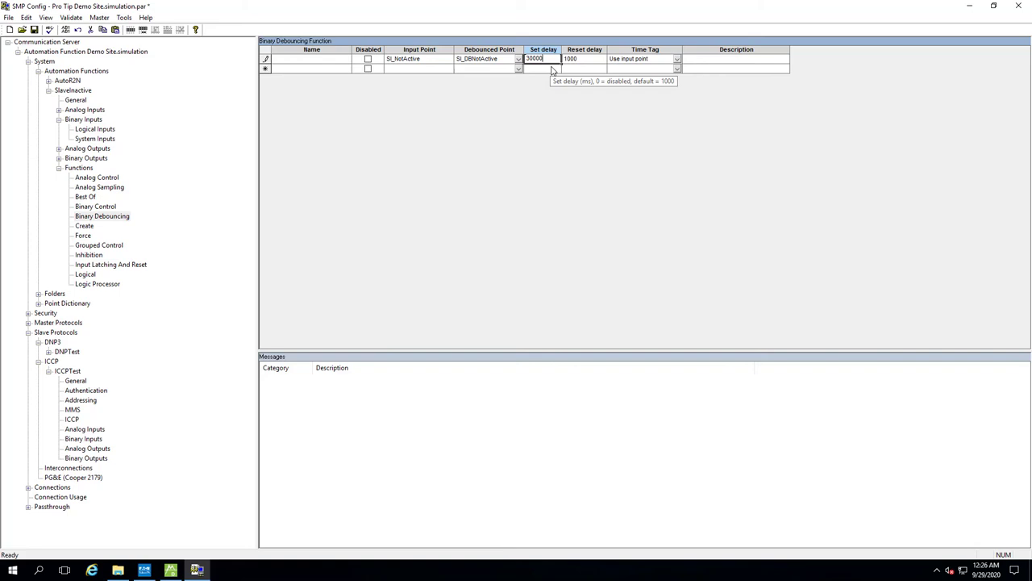
mouse_move(542, 85)
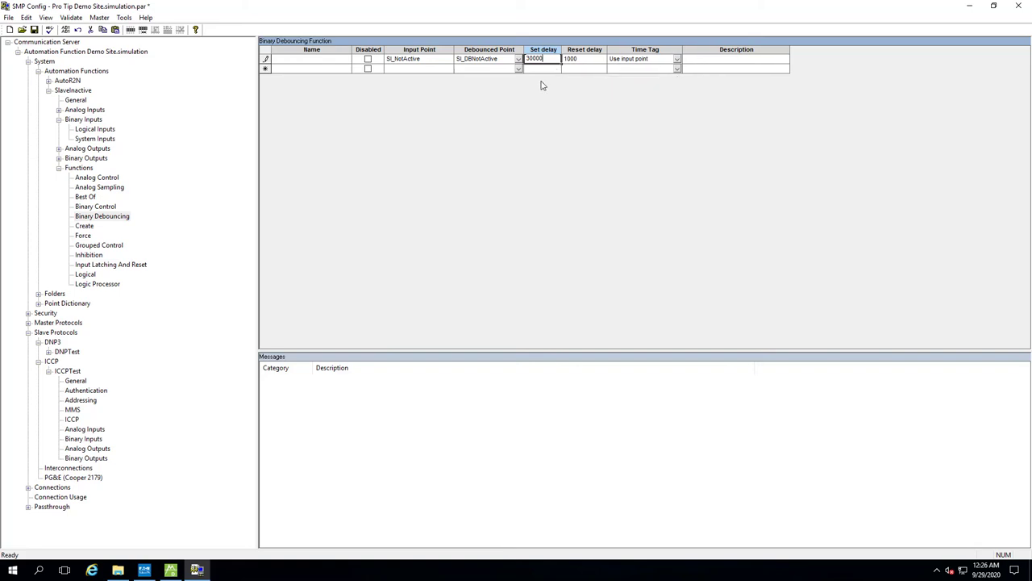
click(584, 58)
text(0)
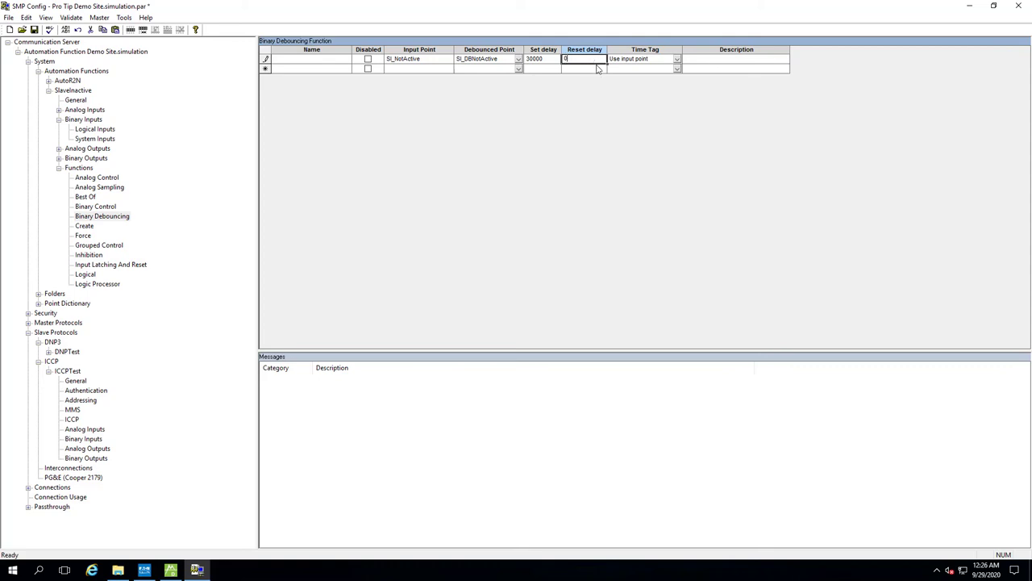
mouse_move(577, 76)
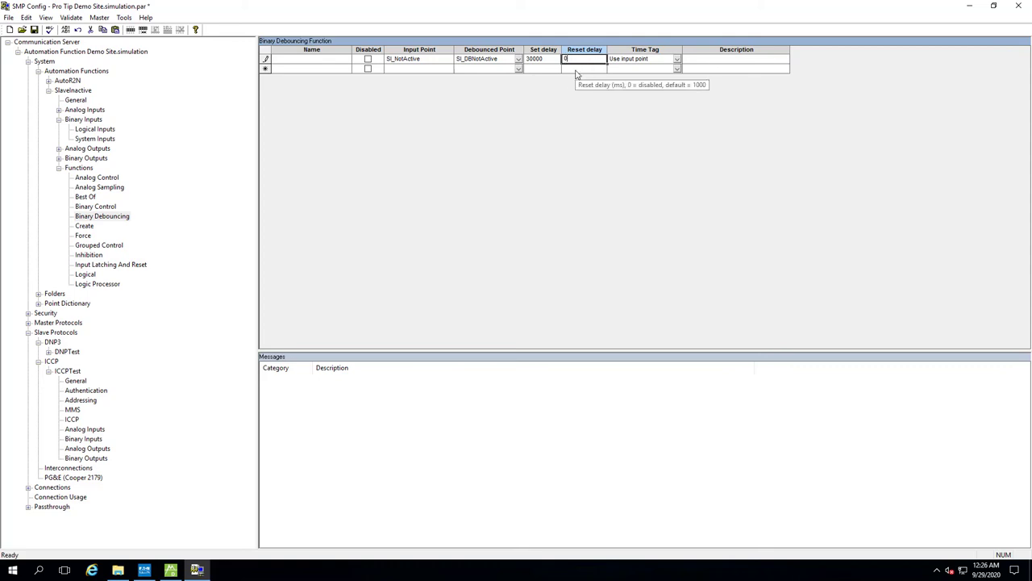
click(310, 58)
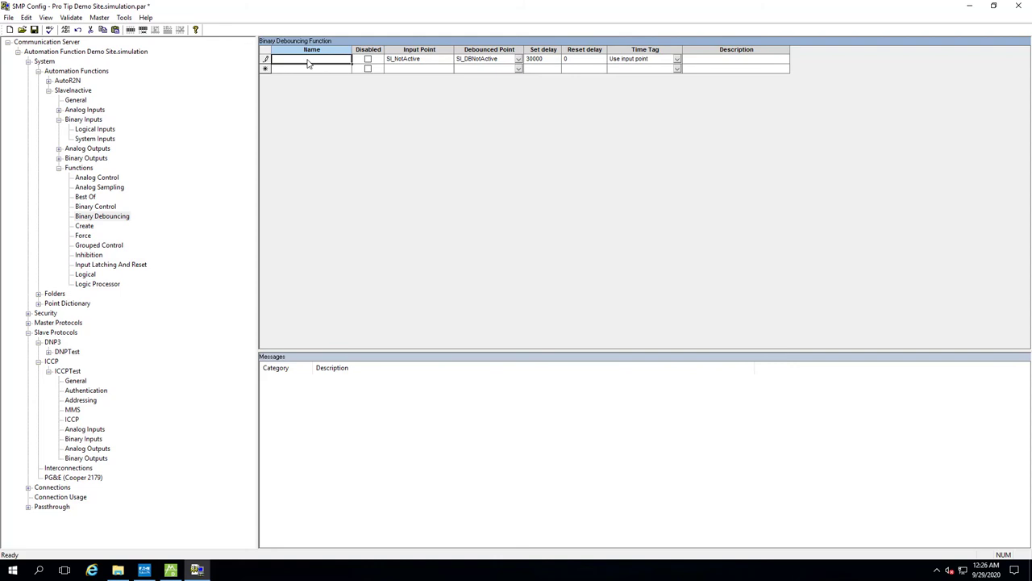
text(ActiveDBLogic)
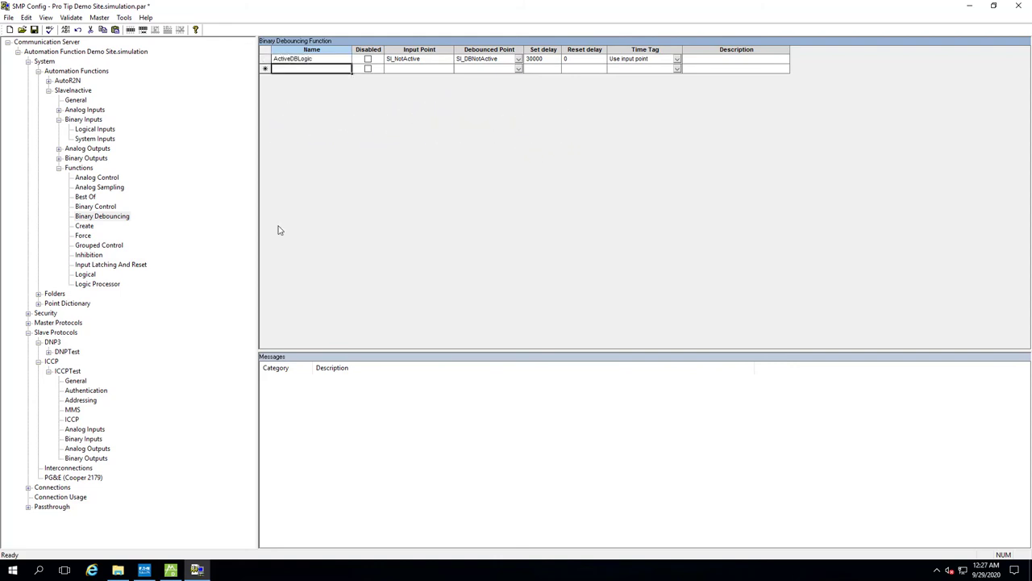
mouse_move(107, 212)
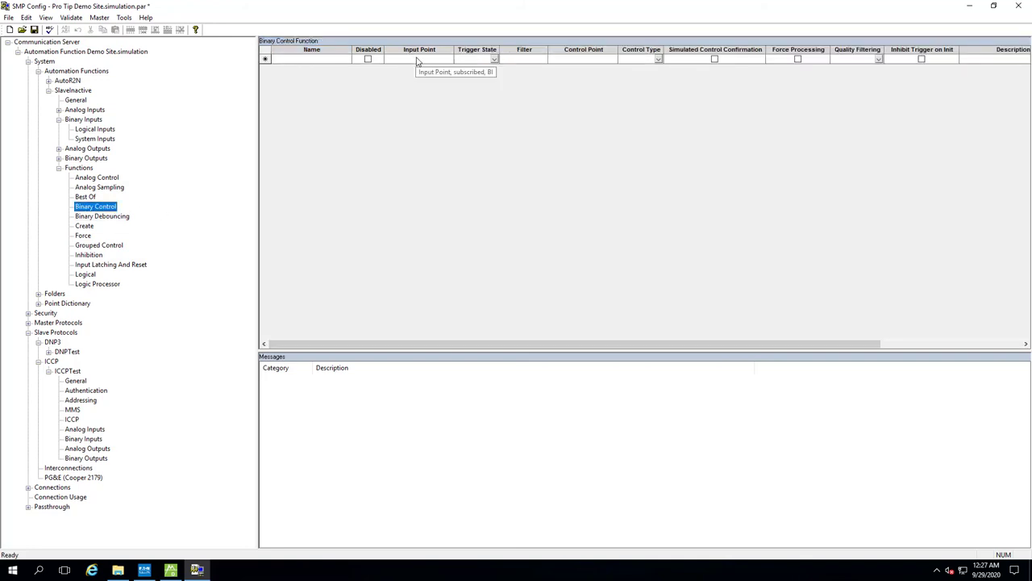
Set the binary control's Input Point to SI_DBNotActive with Trigger State 1
click(419, 58)
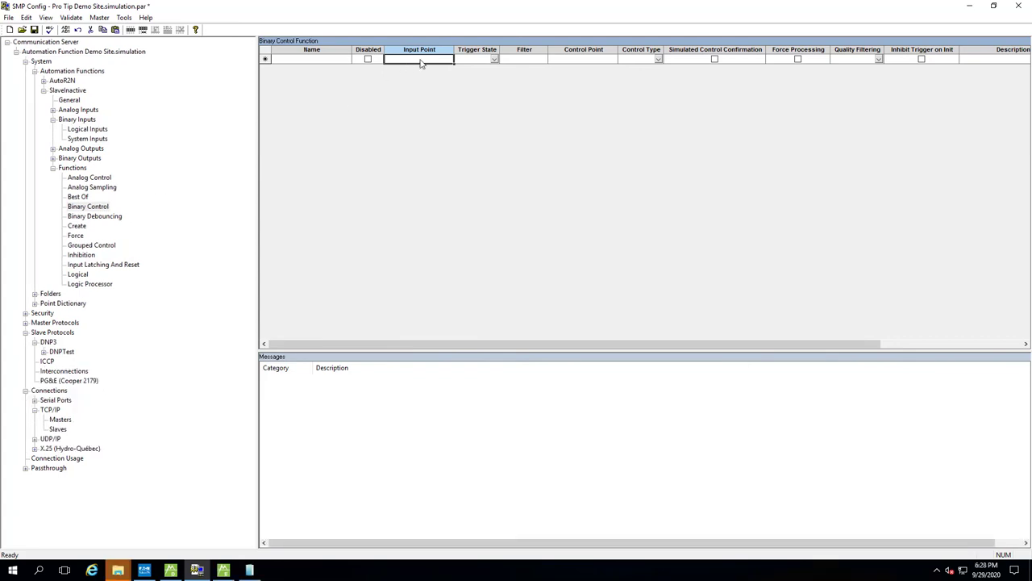
text(SI_DBNotActive)
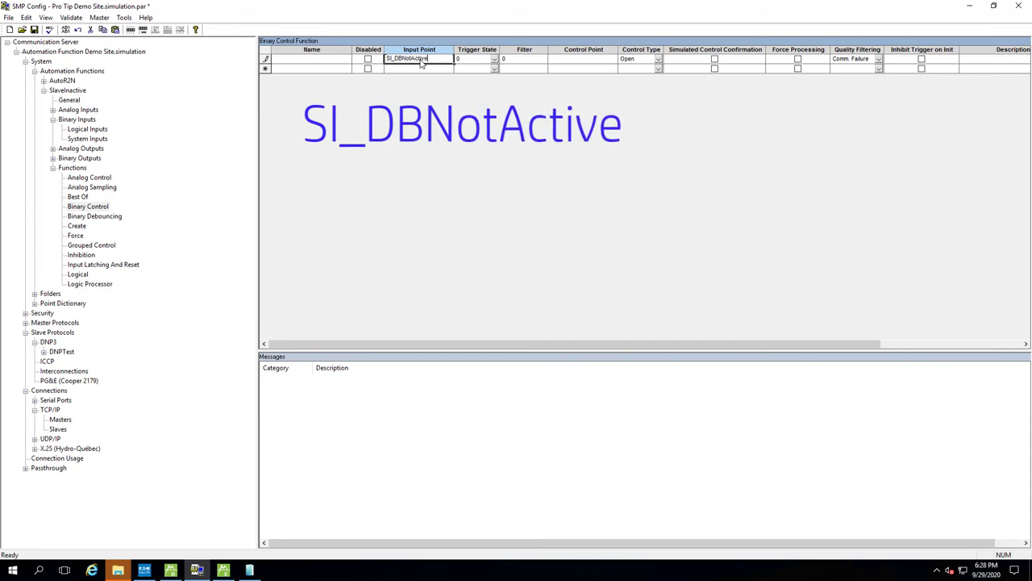
click(494, 58)
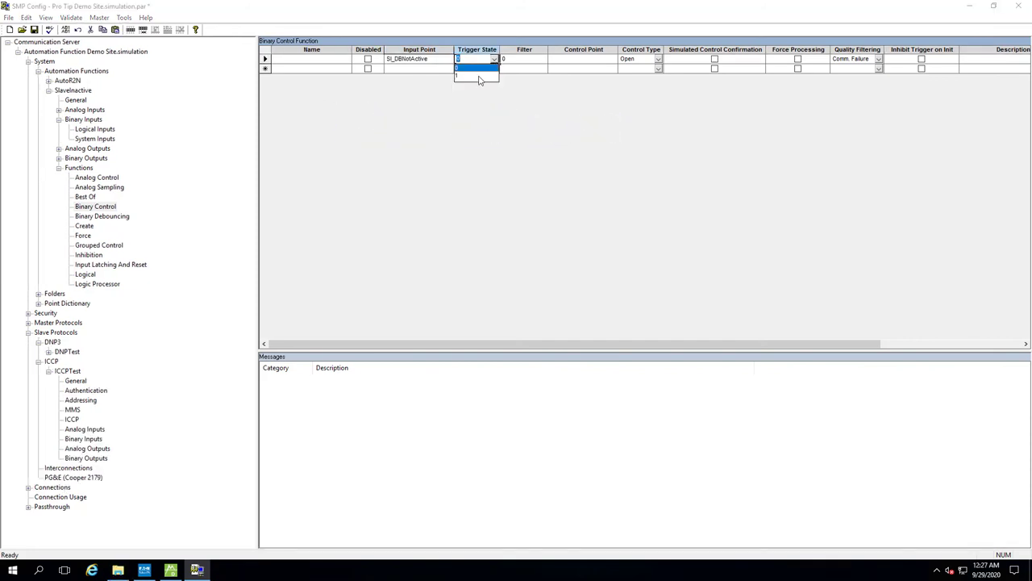
click(476, 74)
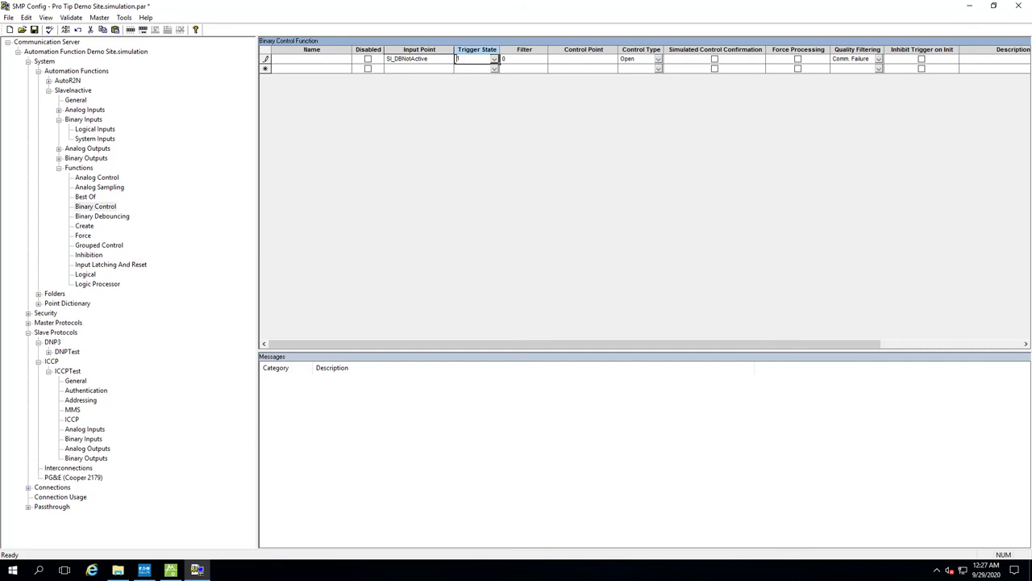
Set Control Point FA_DisableCtrl with Control Type Close and commit the entry
click(584, 58)
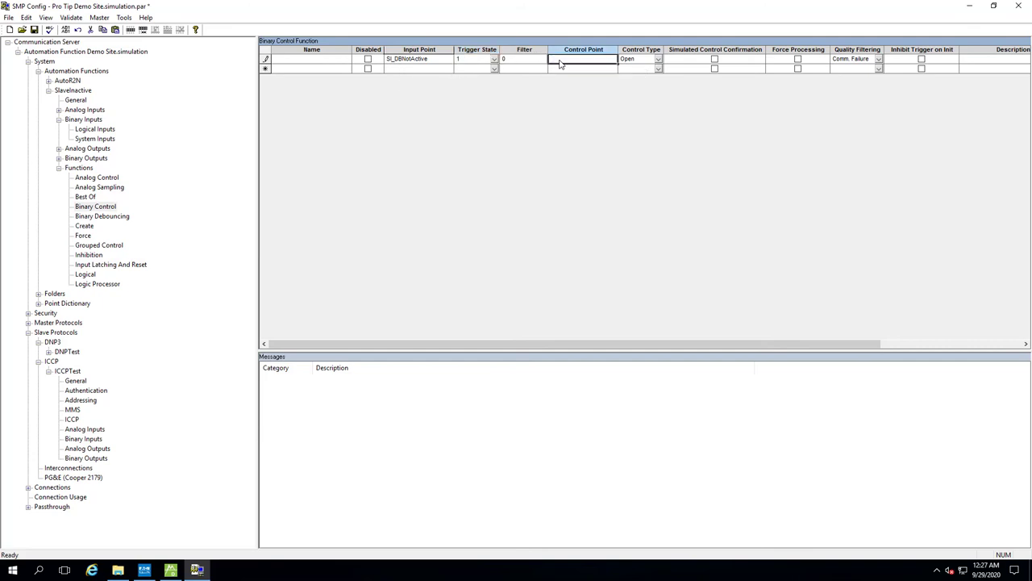
text(FA_Disabl)
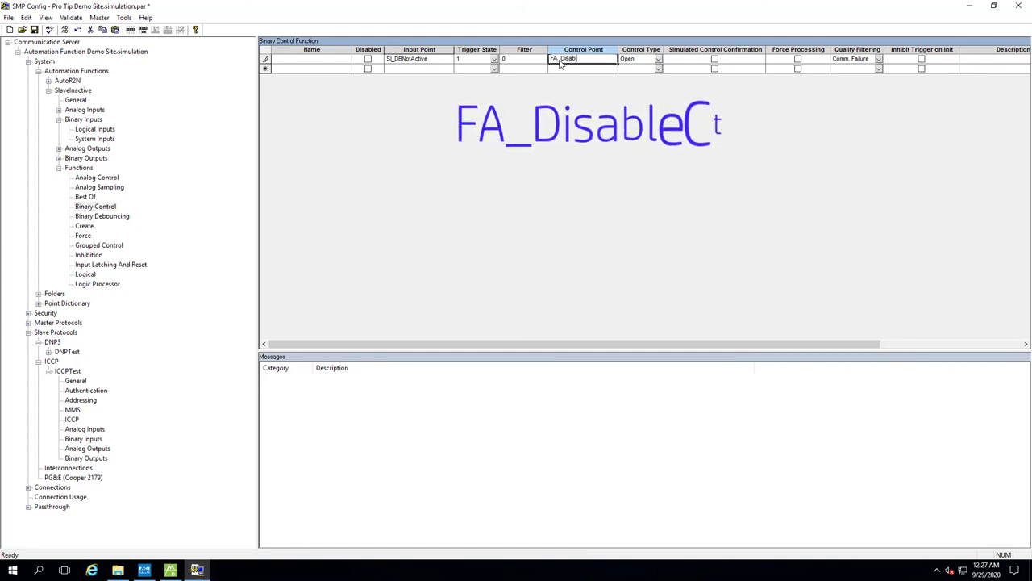
text(rl)
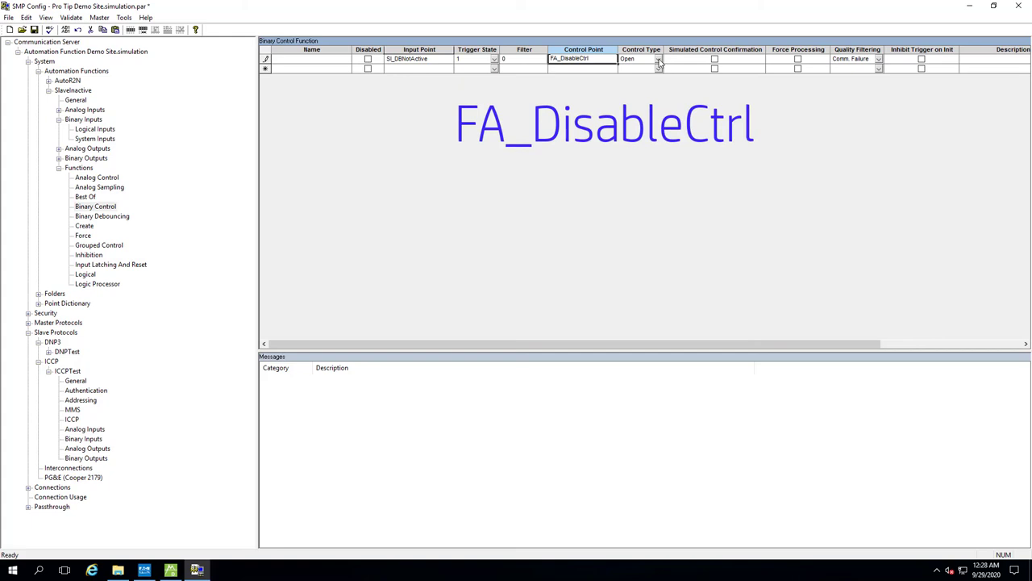
click(642, 58)
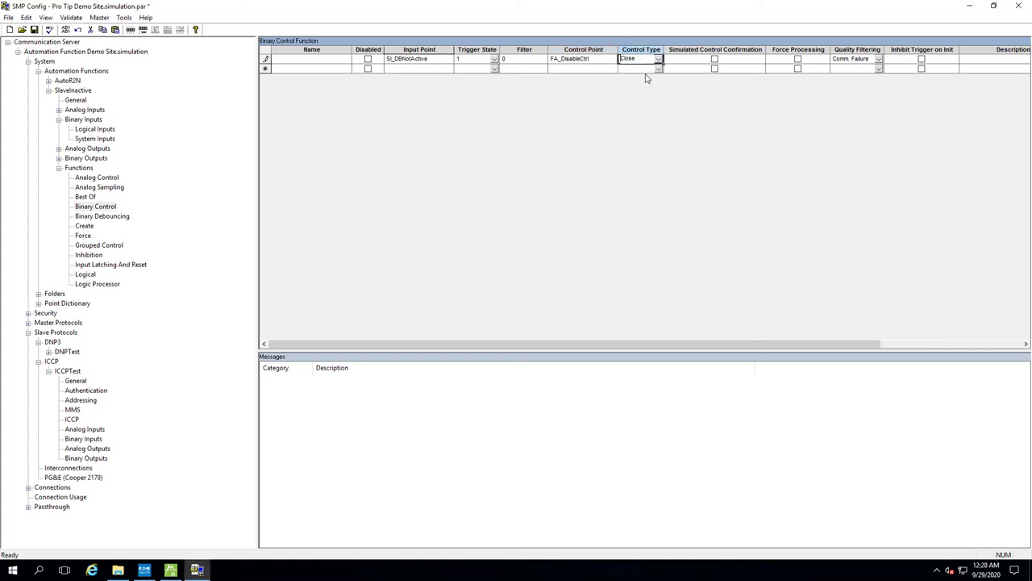
mouse_move(923, 58)
text(InactiveDisable)
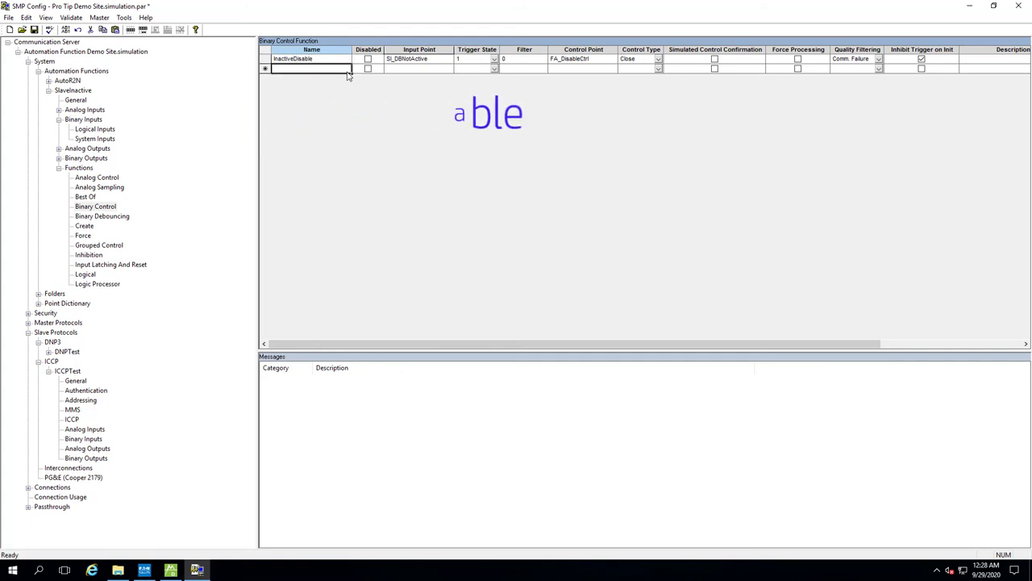
click(95, 207)
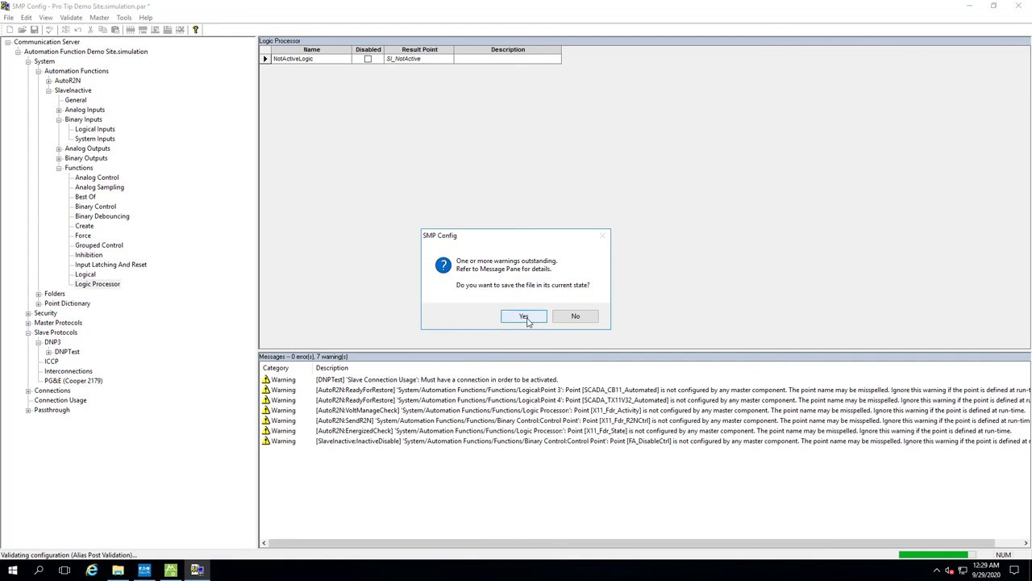
Save the configuration, accepting the outstanding validation warnings
click(523, 315)
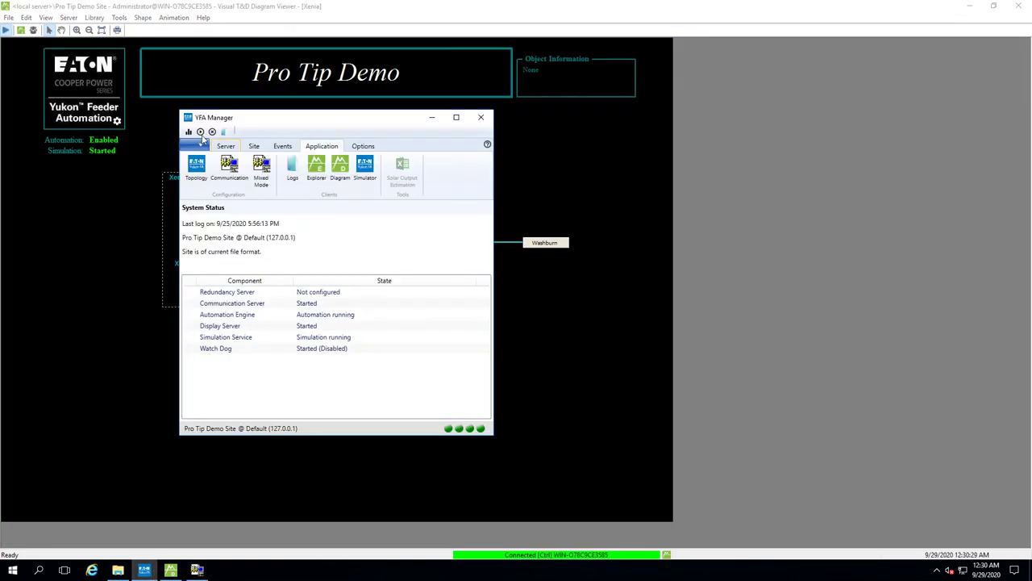
Restart the Feeder Automation service from YFA Manager and return to the site list
click(202, 132)
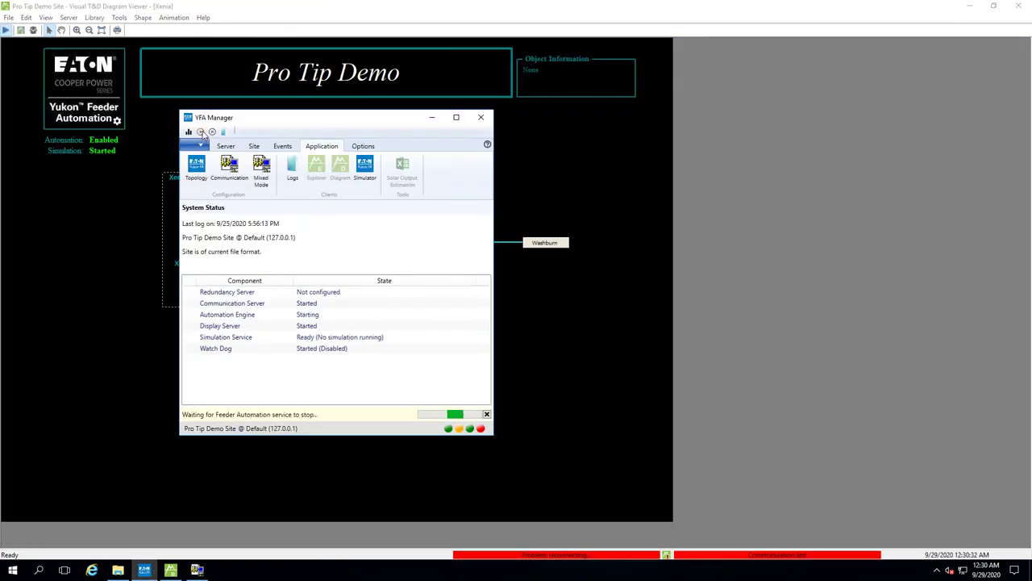
click(255, 145)
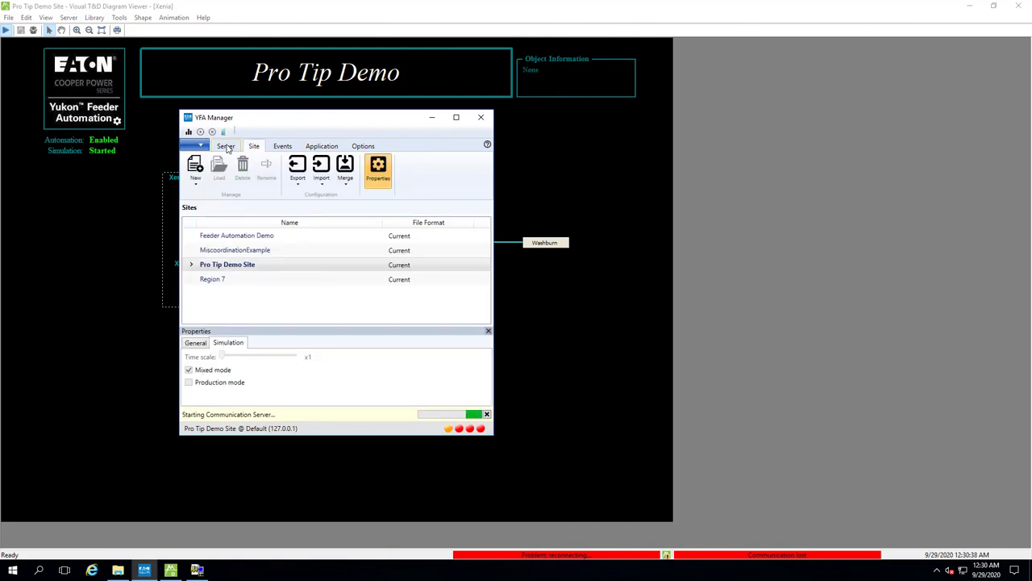
click(226, 145)
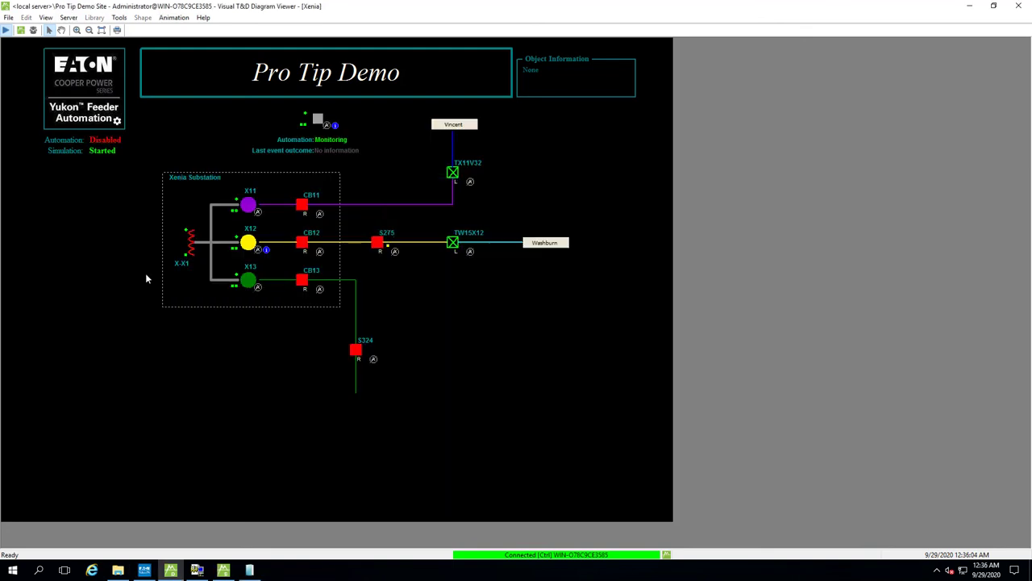
mouse_move(238, 538)
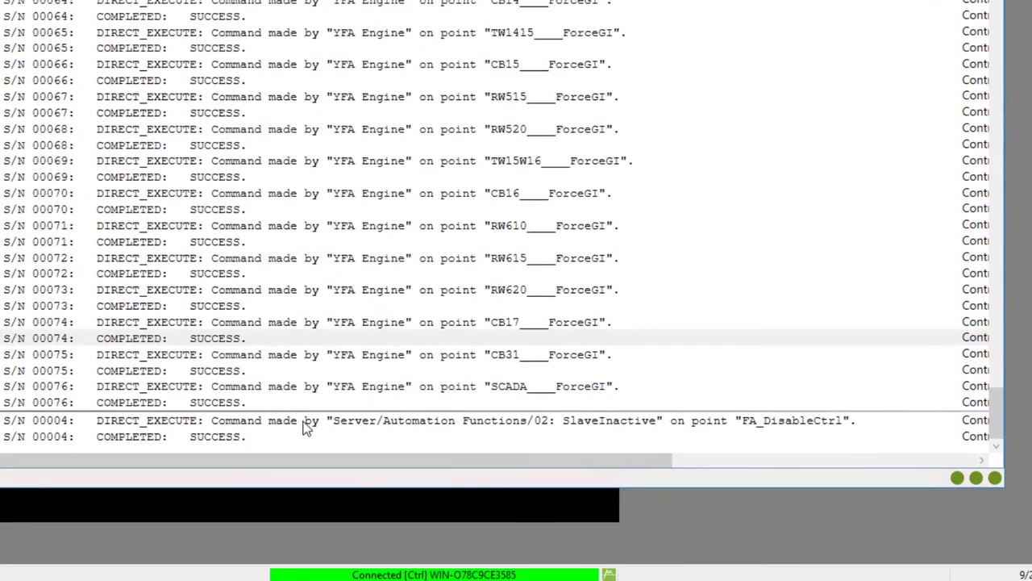
Select the DIRECT_EXECUTE log line from SlaveInactive on FA_DisableCtrl
click(516, 419)
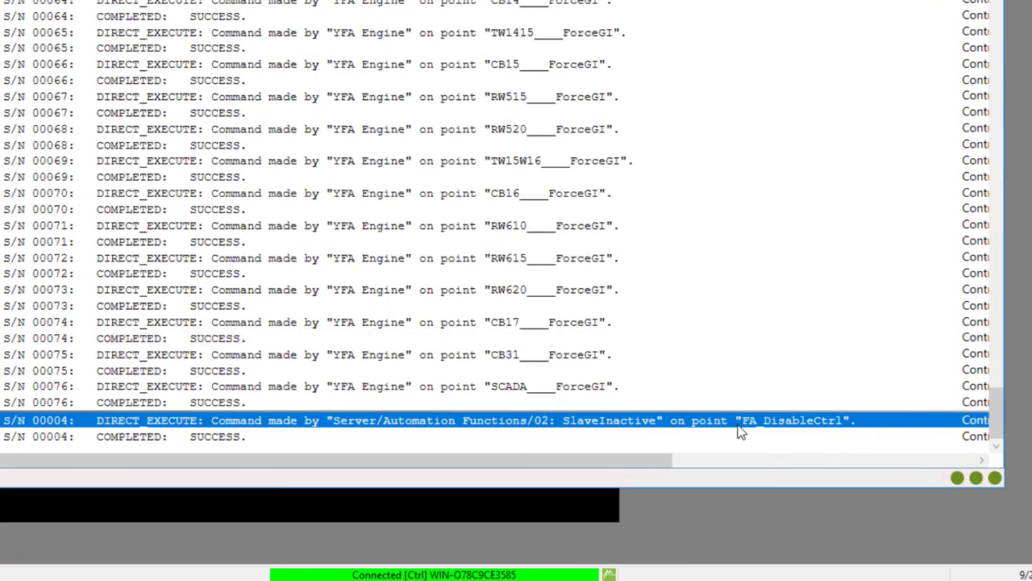
mouse_move(532, 428)
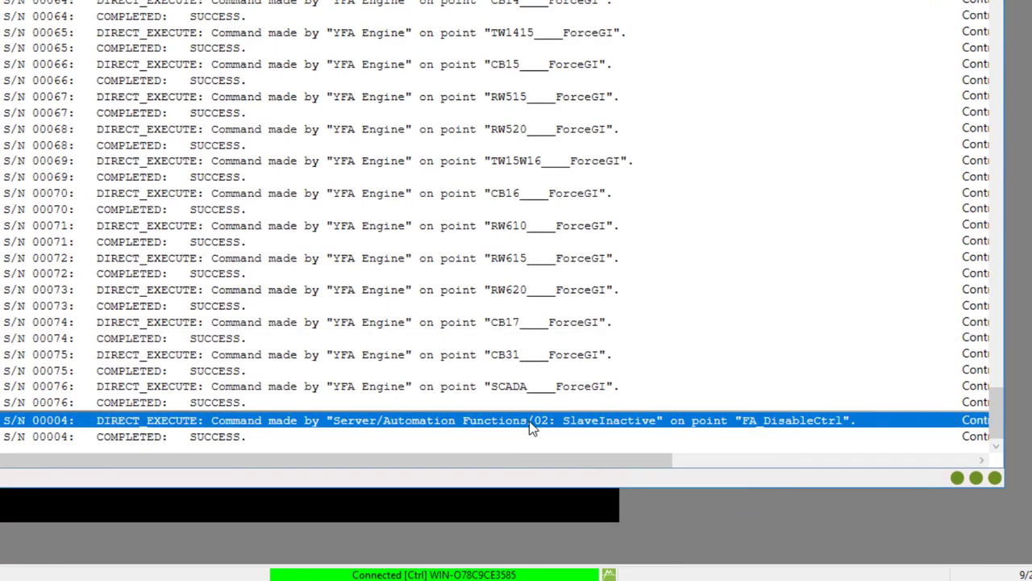
mouse_move(508, 487)
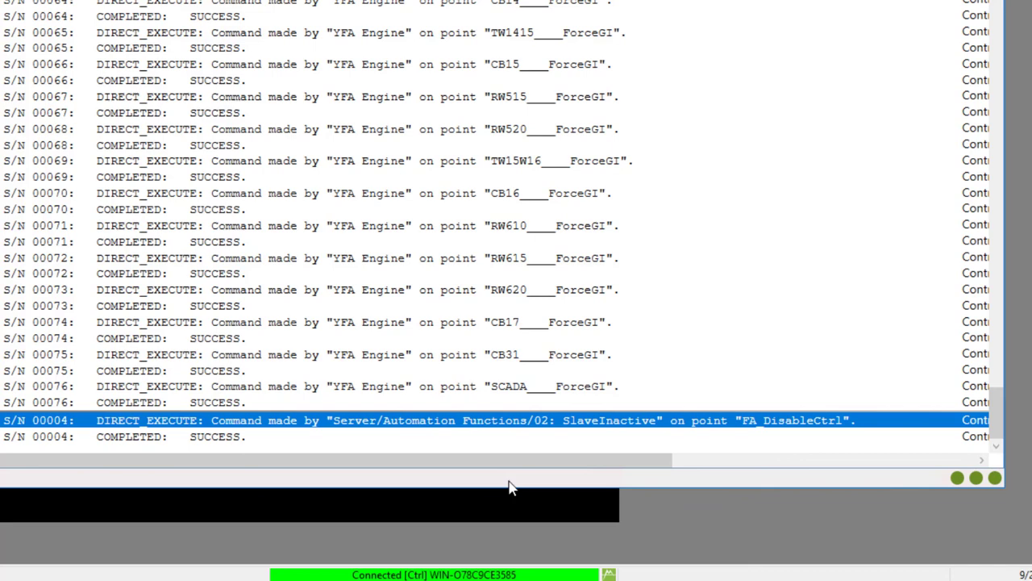